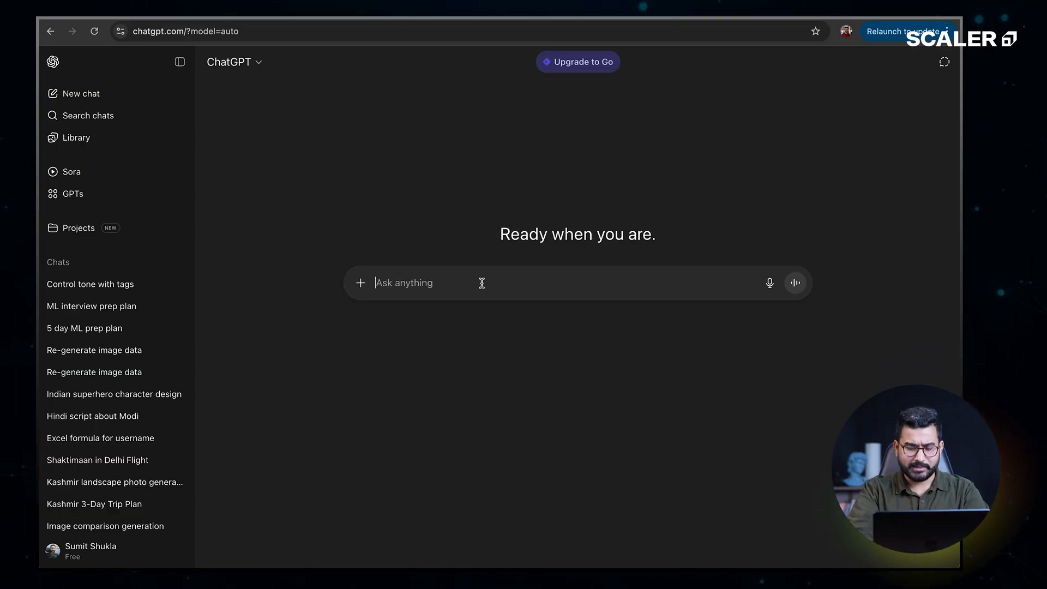
# Type 'Suggest a 5 day preparation guide to prepare for the ML interview' in a new chat
pyautogui.write('Suggest a 5')
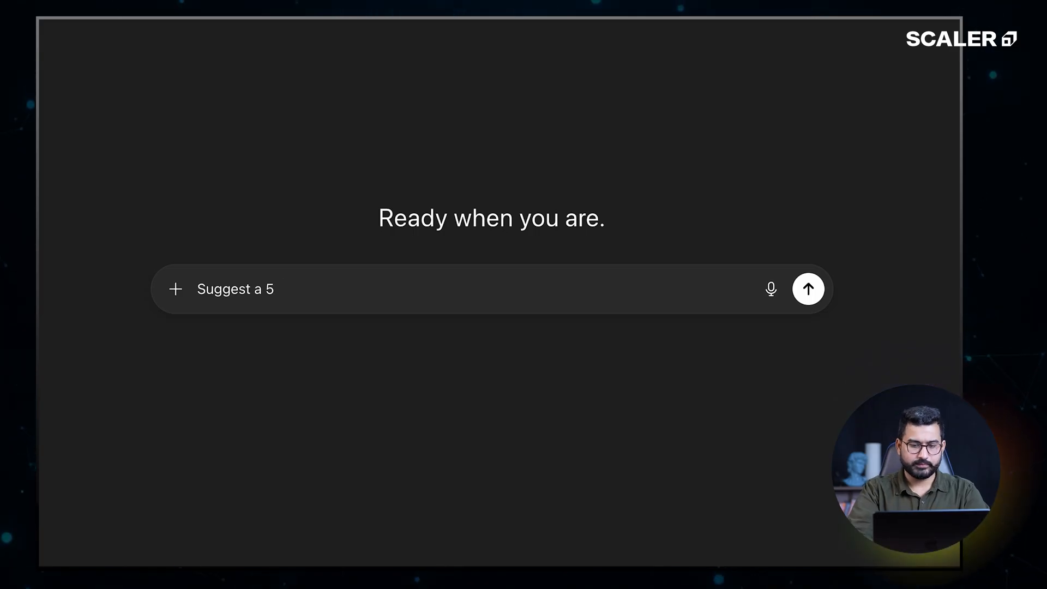
pyautogui.write('day prepartion g')
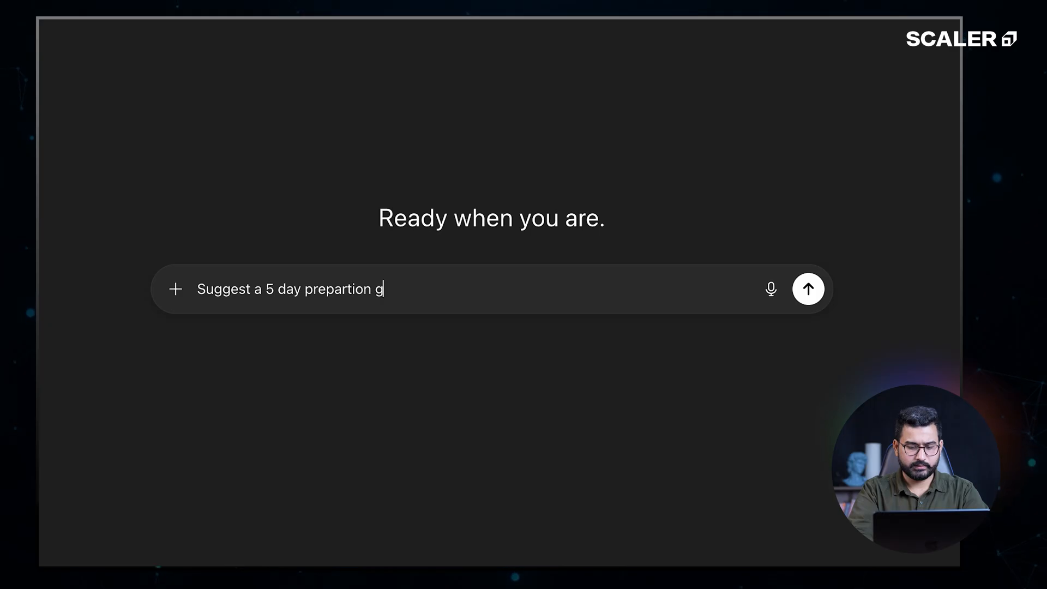
pyautogui.write('uide to prepare for t')
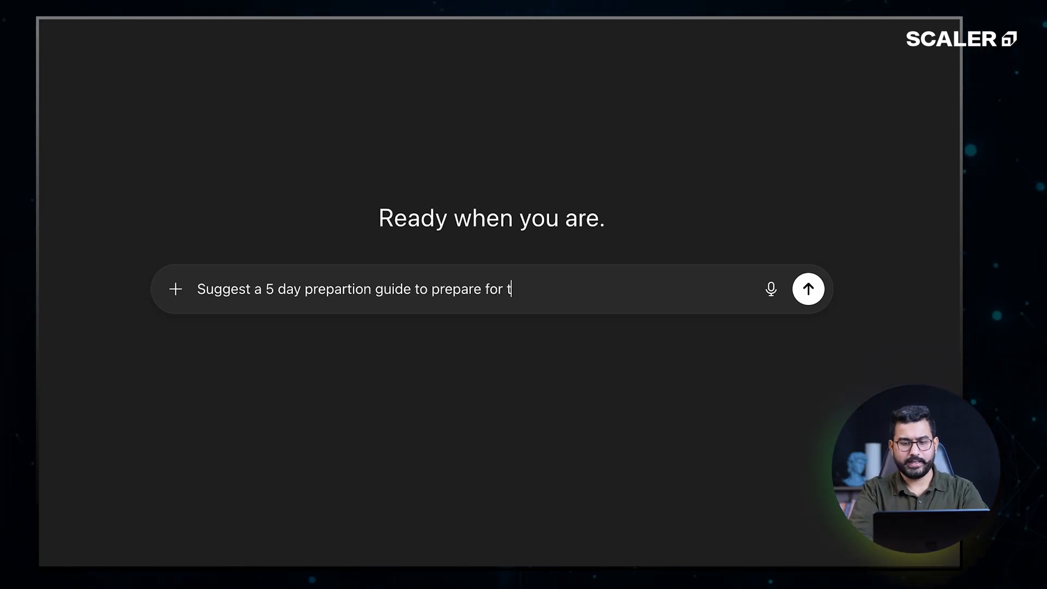
pyautogui.write('he ML int')
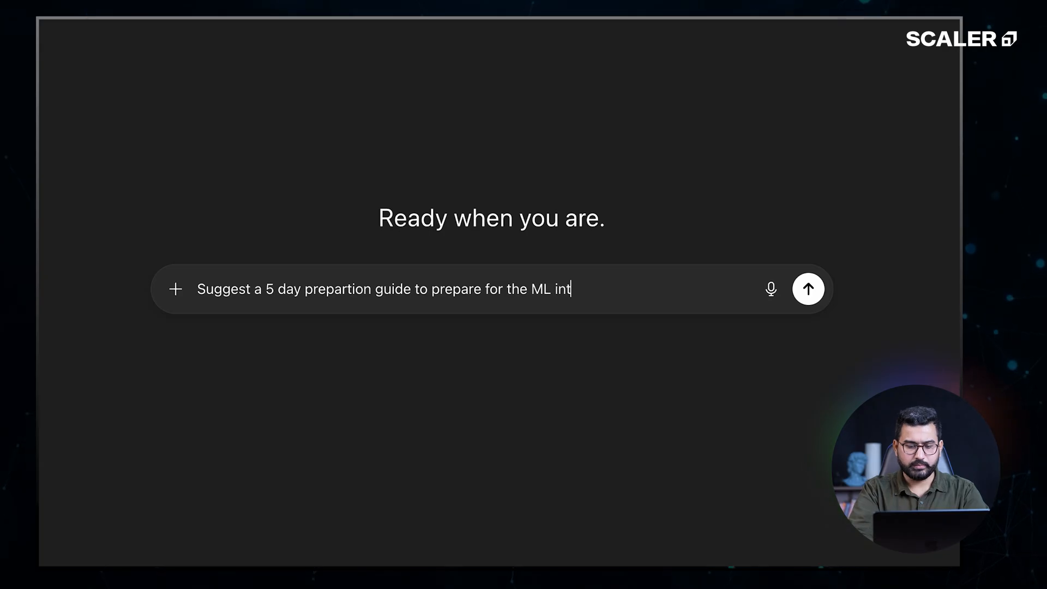
pyautogui.write('erview')
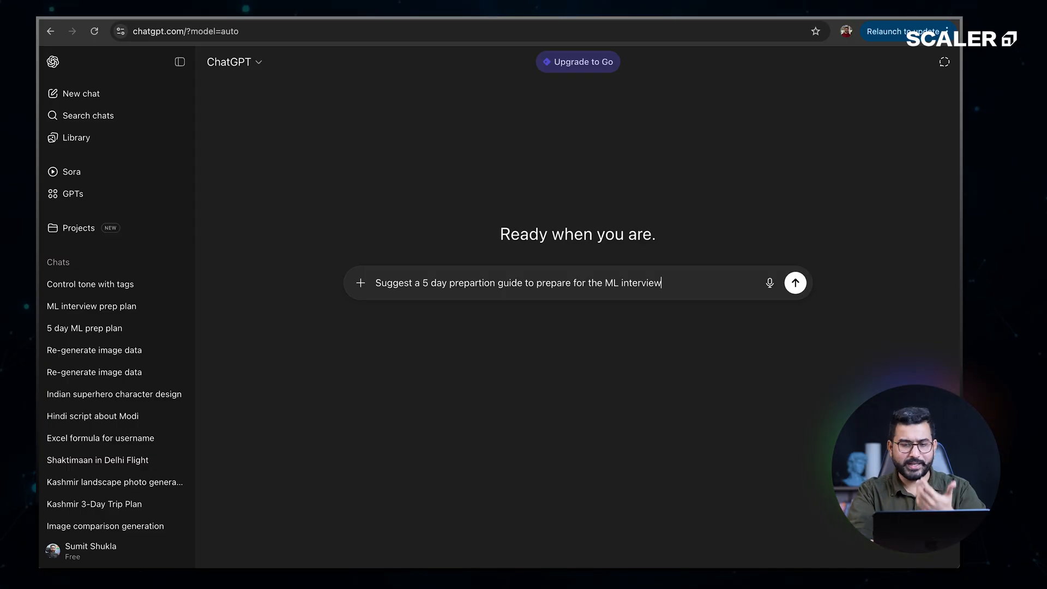
# Send the short guide request and scroll through ChatGPT's day-by-day plan
pyautogui.click(794, 283)
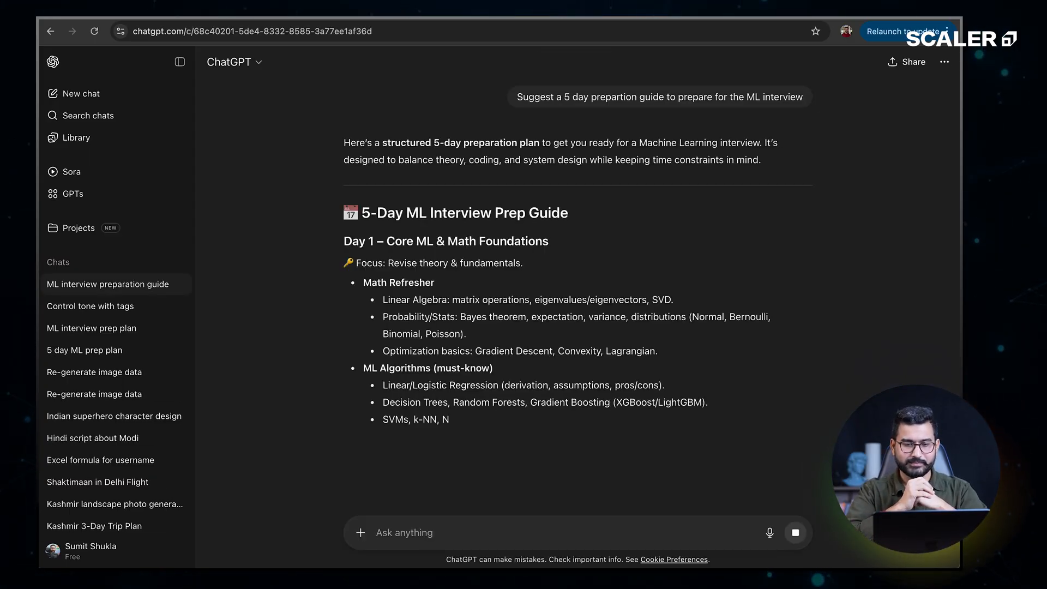
pyautogui.scroll(-3)
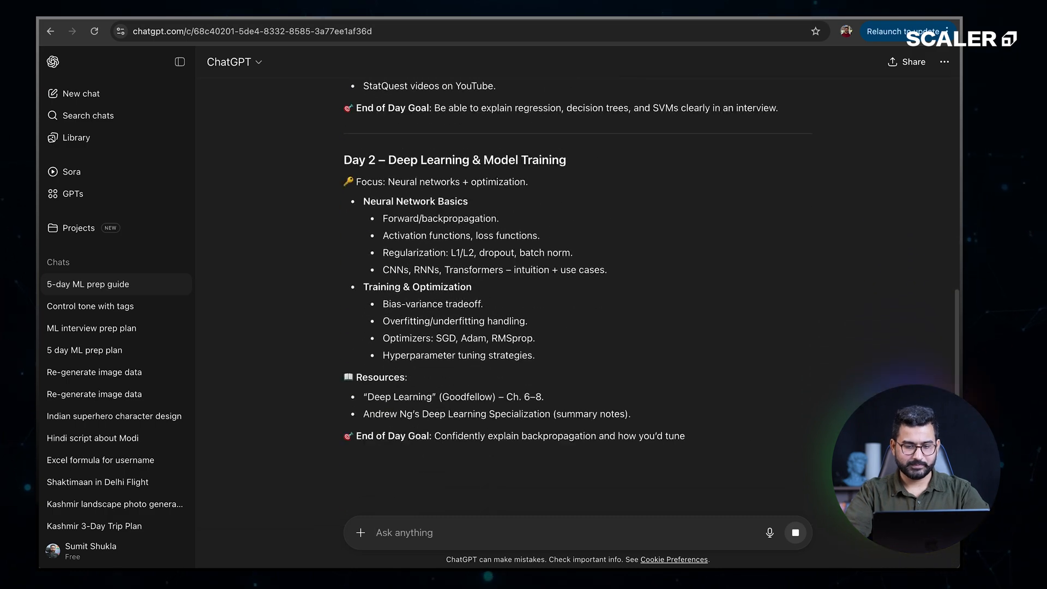
pyautogui.scroll(-3)
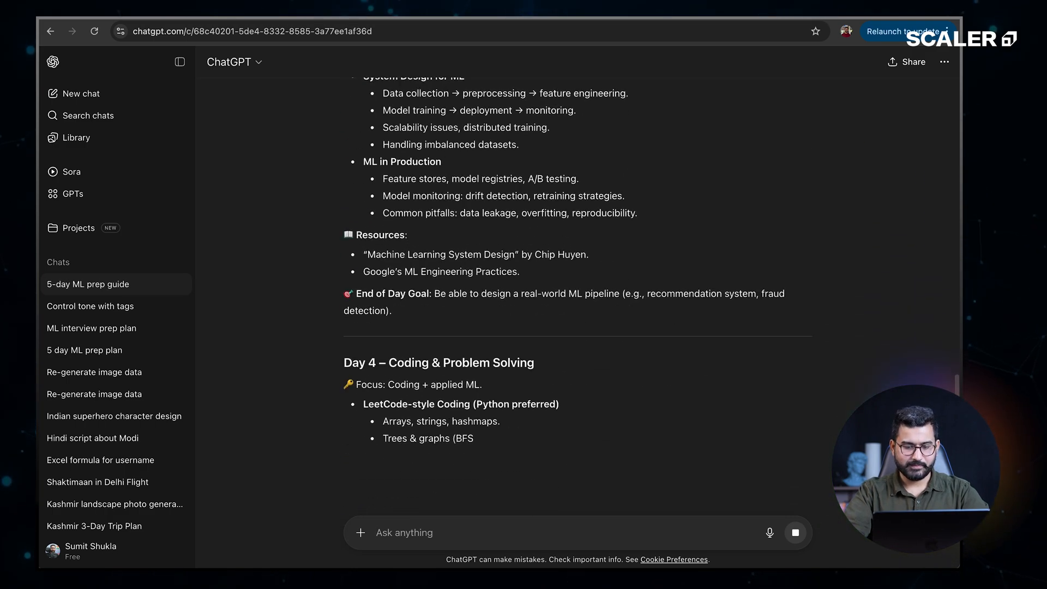
pyautogui.scroll(-3)
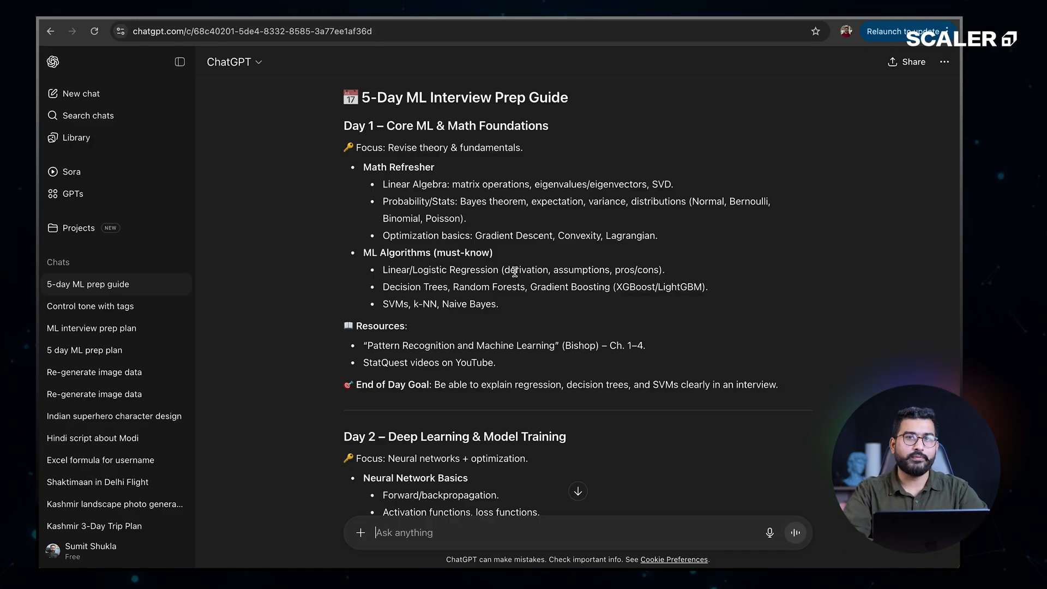
pyautogui.scroll(-3)
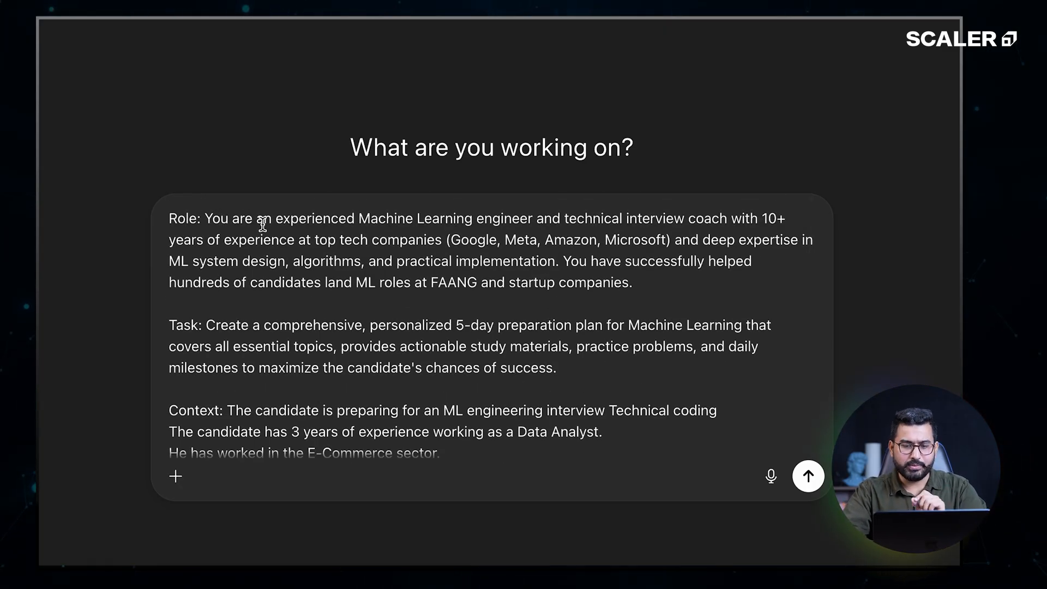
pyautogui.moveTo(474, 226)
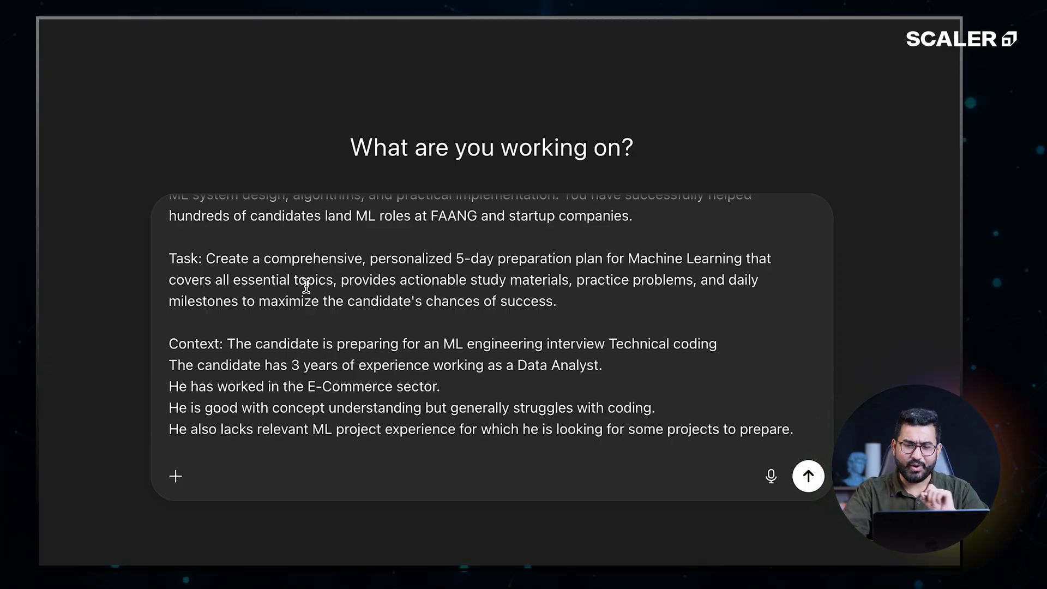
# Scroll through the pasted prompt's Role, Task, Context, Reasoning and Rules sections
pyautogui.scroll(-3)
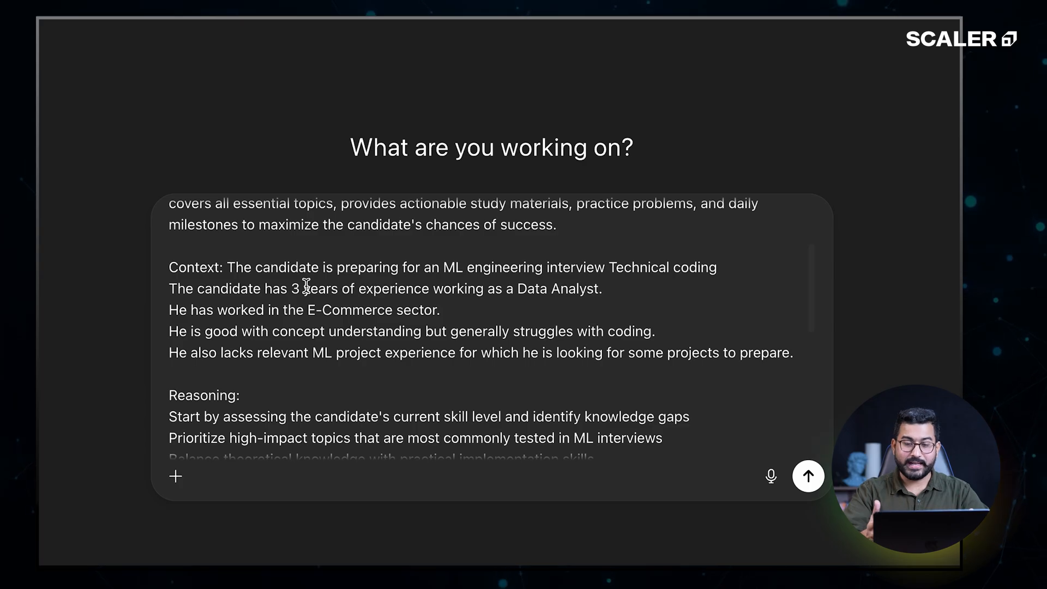
pyautogui.scroll(-3)
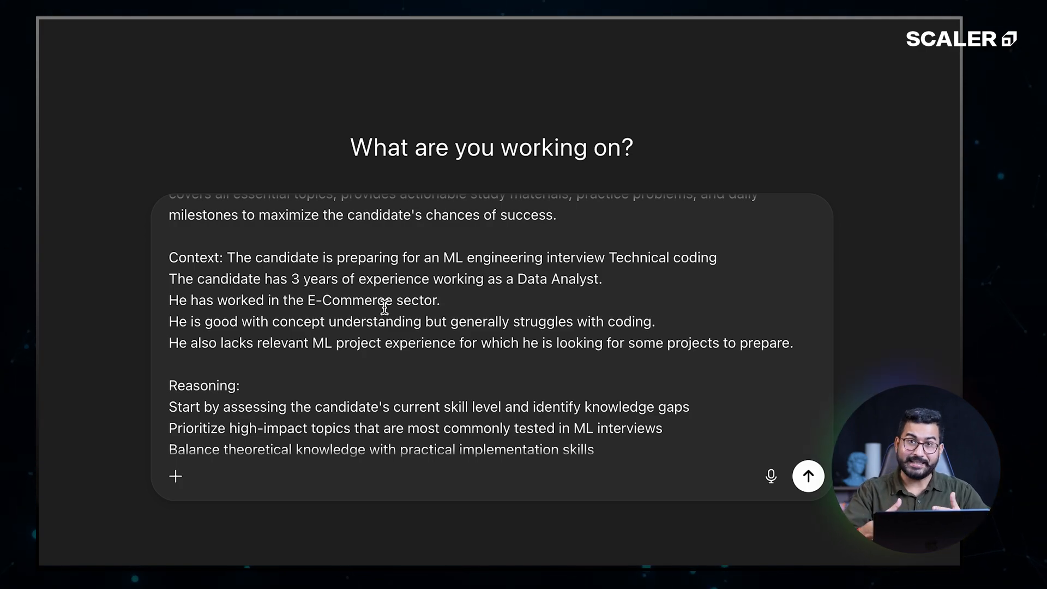
pyautogui.scroll(-3)
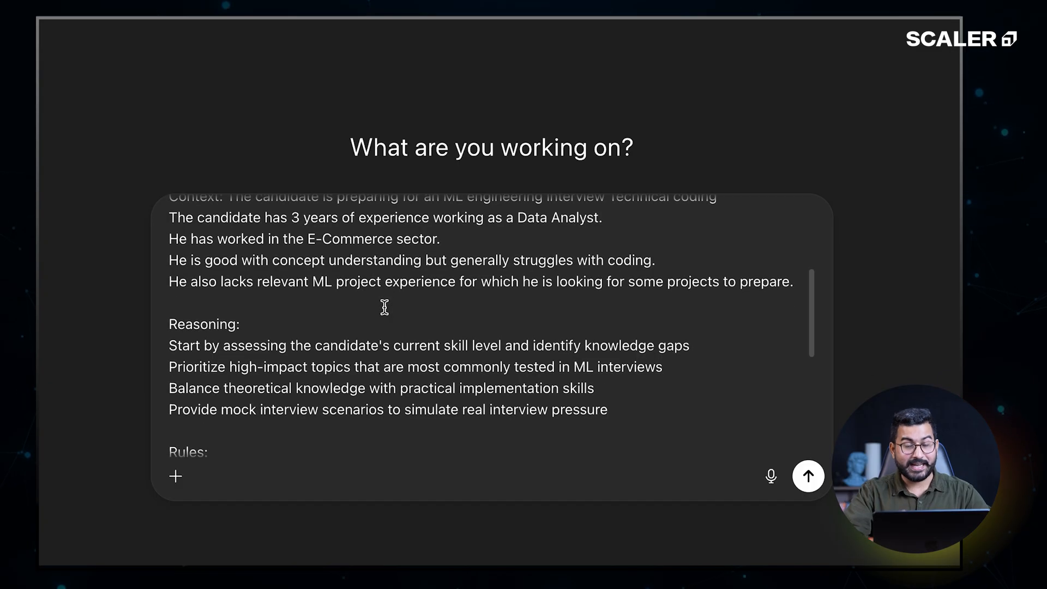
pyautogui.scroll(-3)
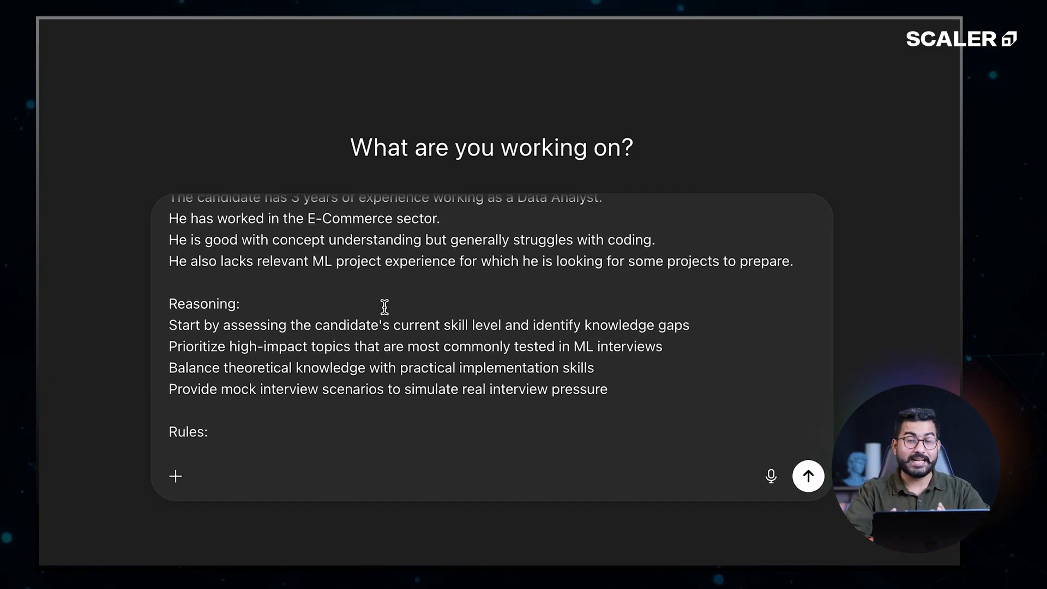
pyautogui.scroll(-3)
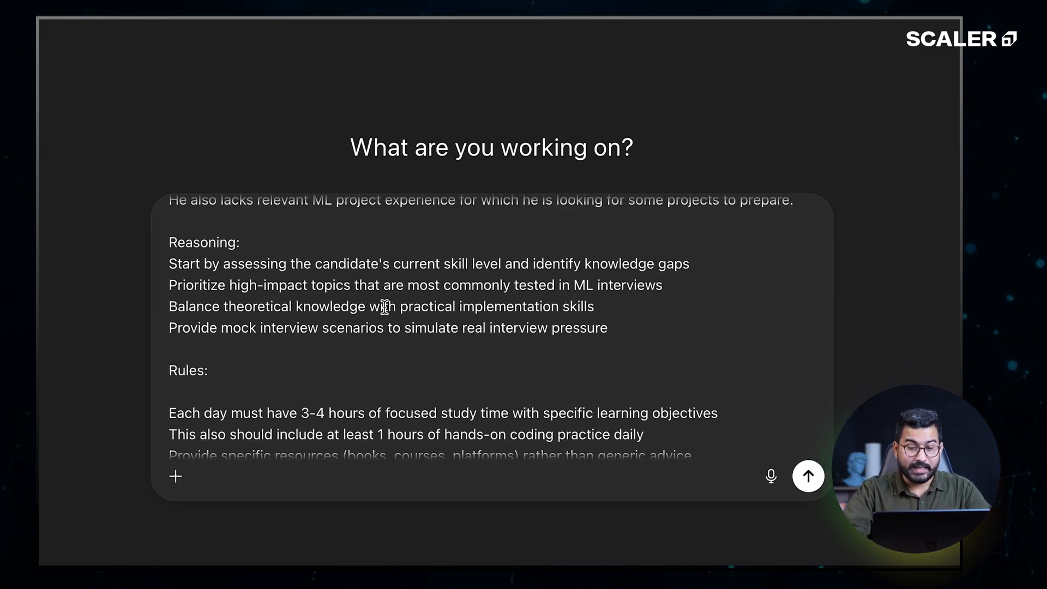
pyautogui.moveTo(451, 292)
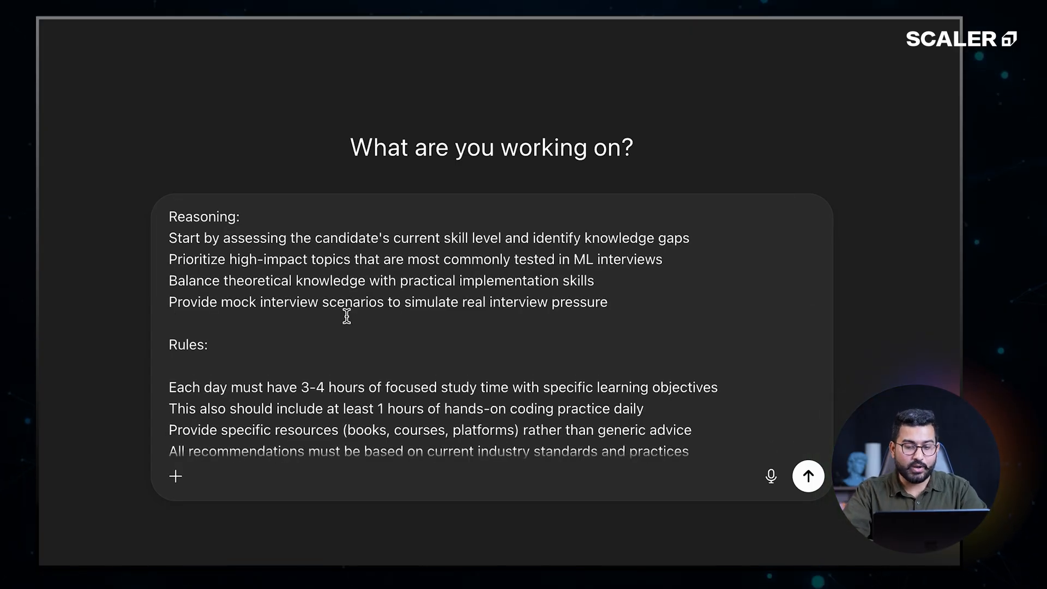
pyautogui.scroll(-3)
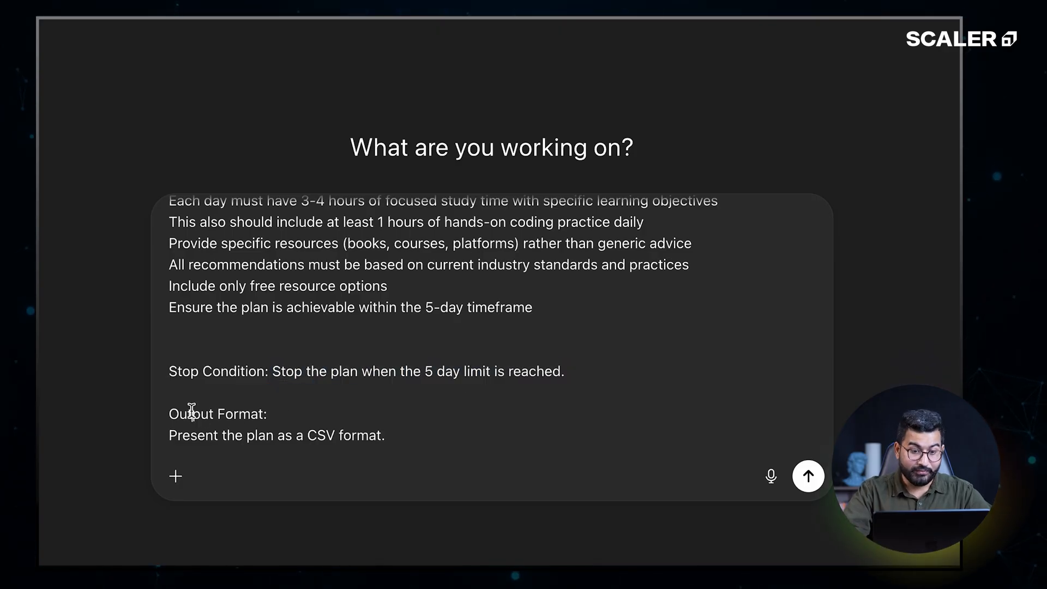
# Select text in the Stop Condition and Output Format lines, then place the cursor at the end
pyautogui.doubleClick(208, 414)
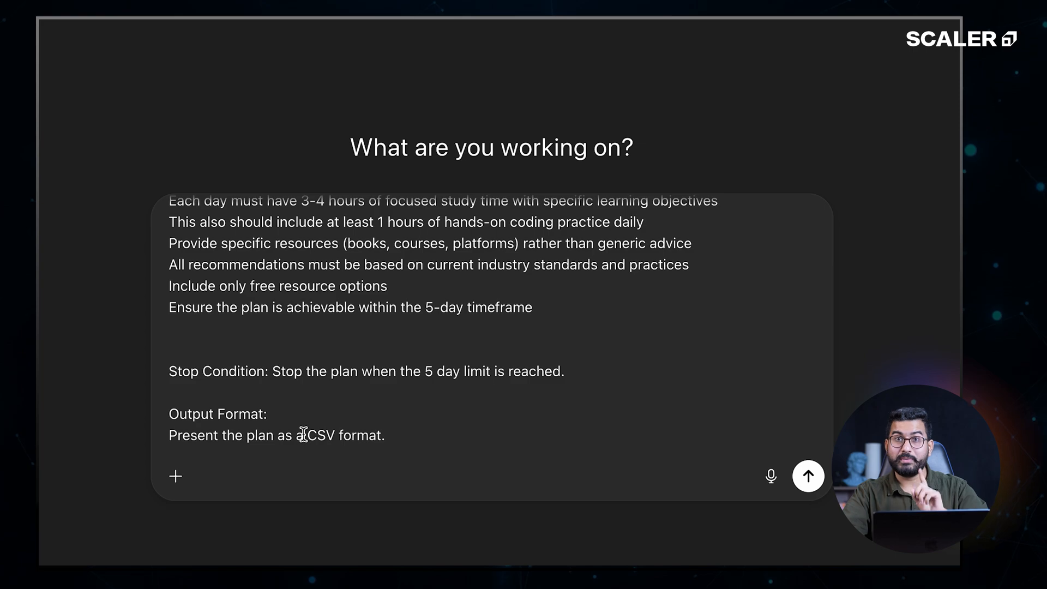
pyautogui.moveTo(217, 435); pyautogui.dragTo(385, 435)
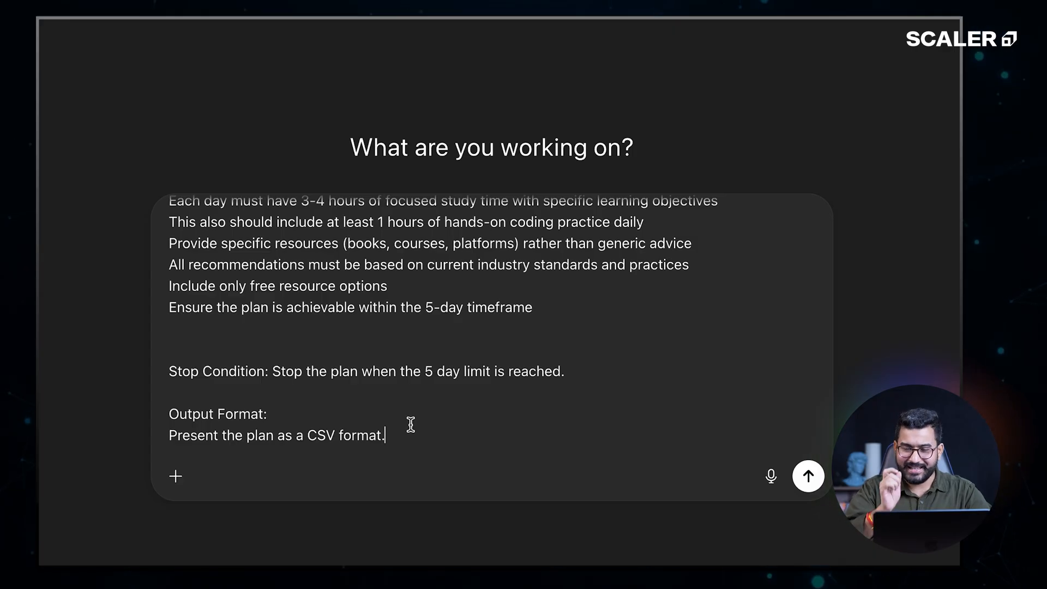
pyautogui.click(808, 476)
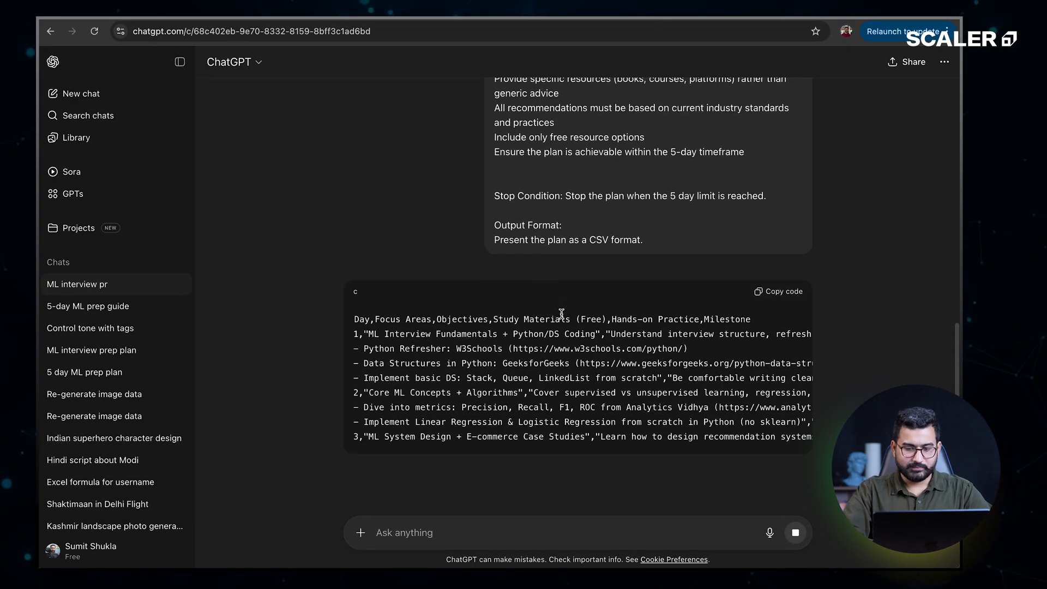
# Scroll to the returned CSV block and copy its code
pyautogui.scroll(-3)
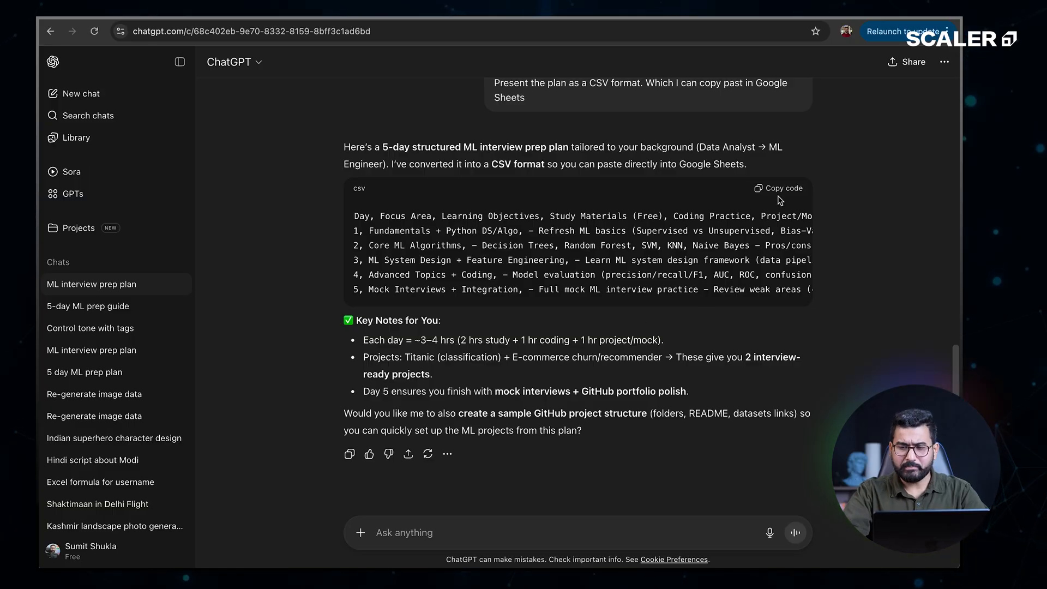
pyautogui.click(778, 188)
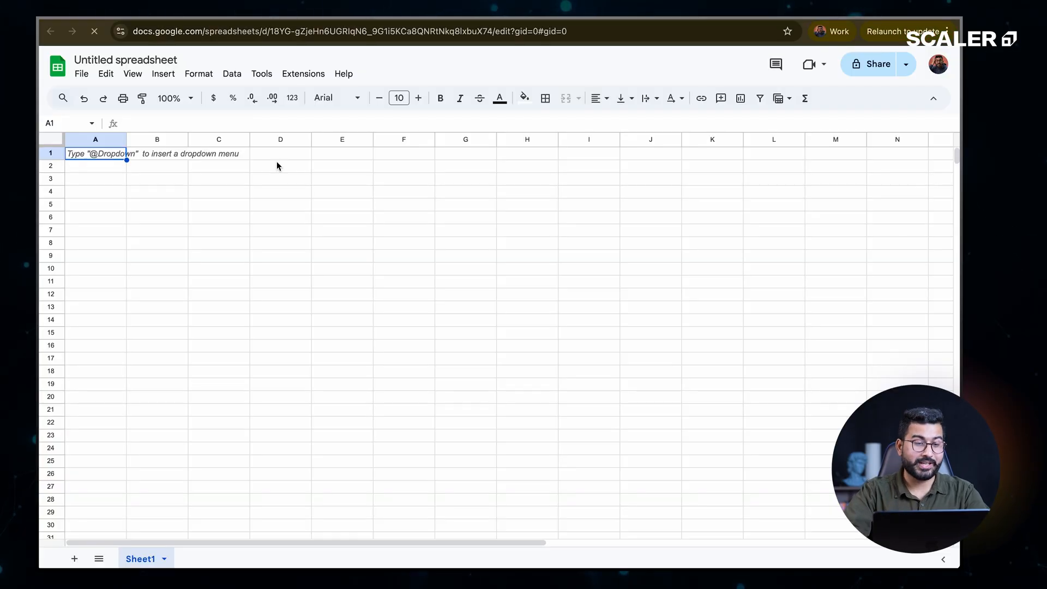
# Paste the CSV plan into A1 and apply Split text to columns
pyautogui.press('ctrl+v')
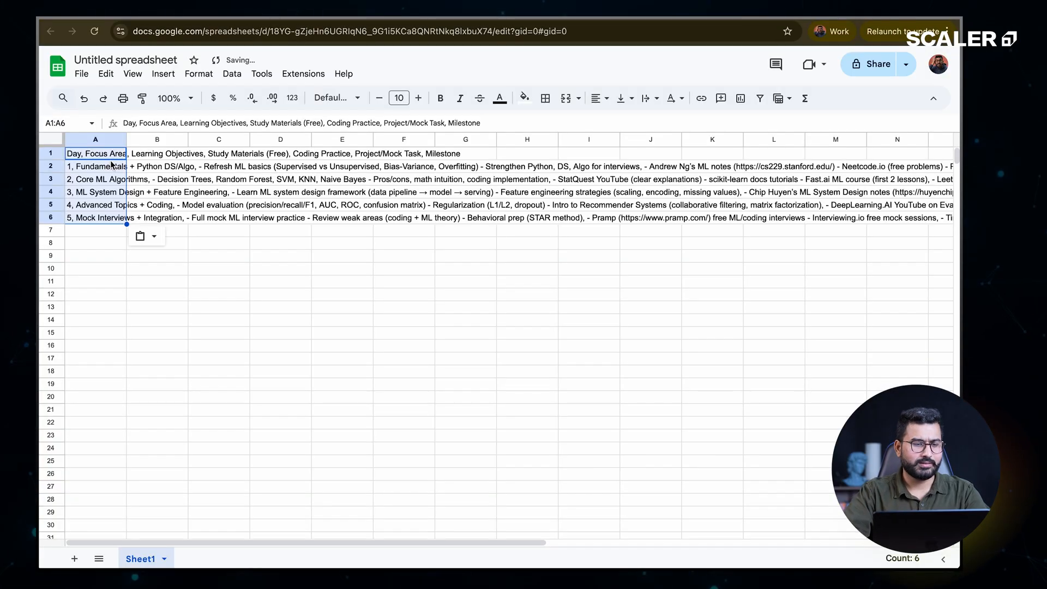
pyautogui.click(154, 235)
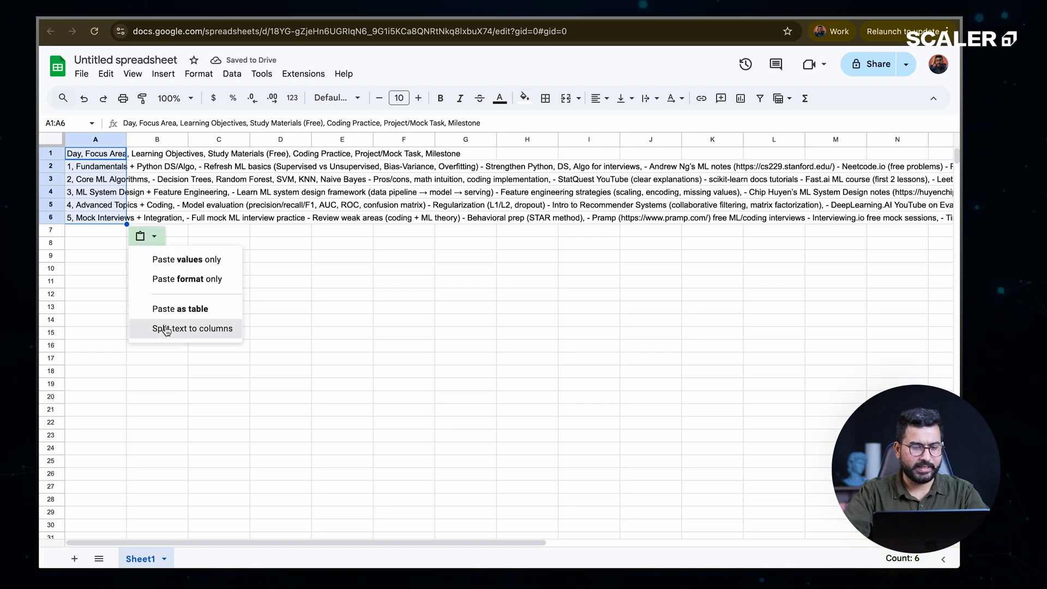
pyautogui.click(192, 328)
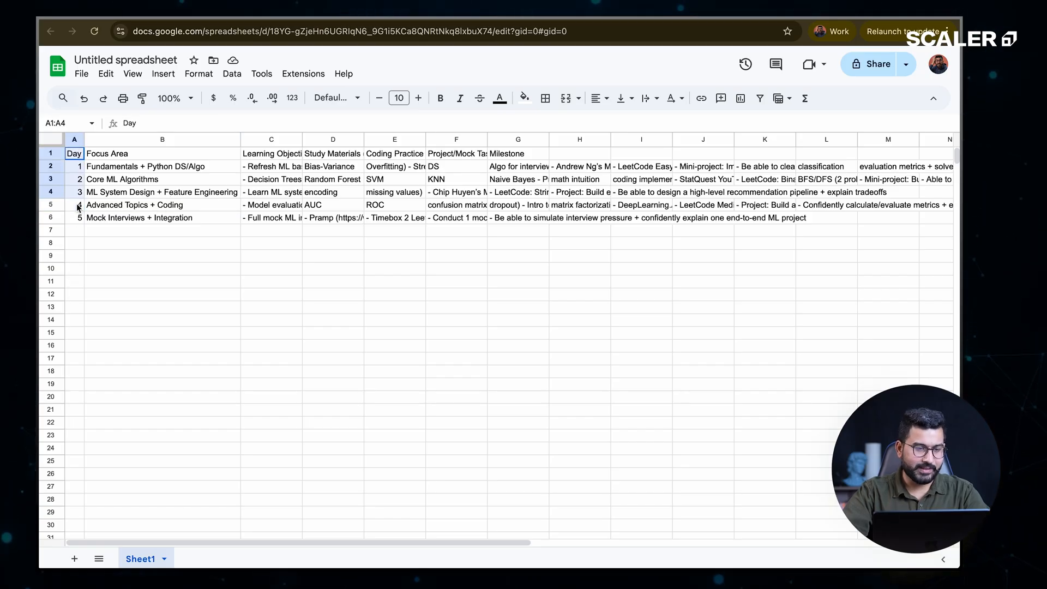
pyautogui.moveTo(78, 205); pyautogui.dragTo(78, 218)
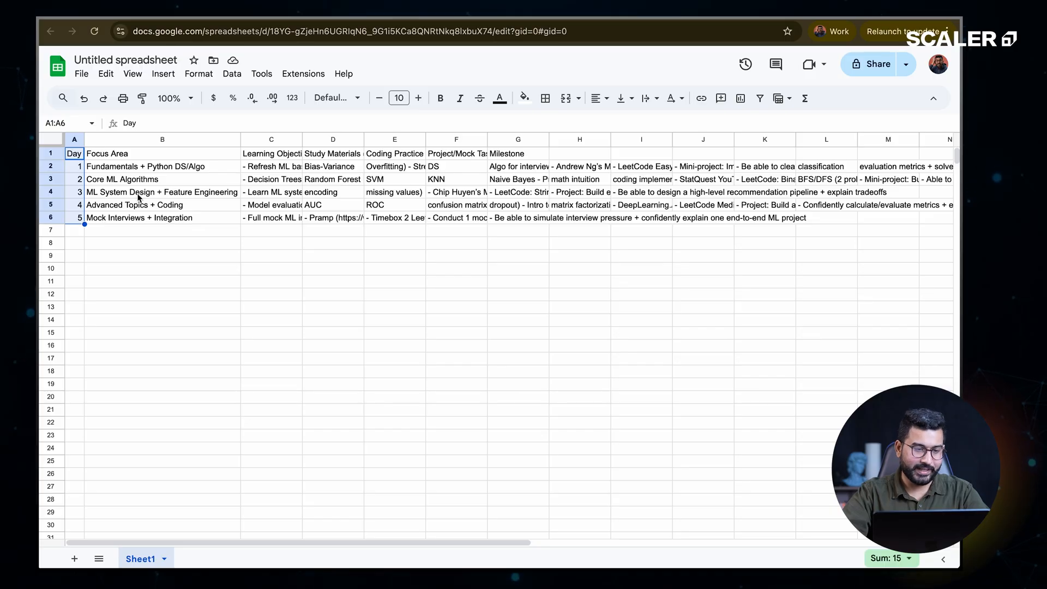
# Inspect the Focus Area, Coding Practice and Milestone columns of the split plan
pyautogui.click(161, 139)
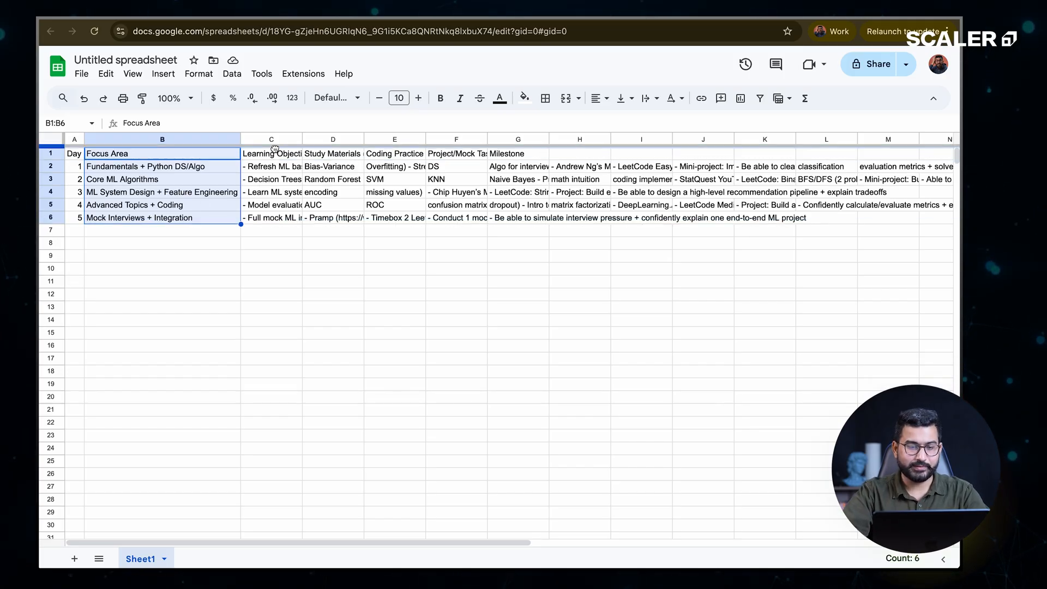
pyautogui.click(332, 153)
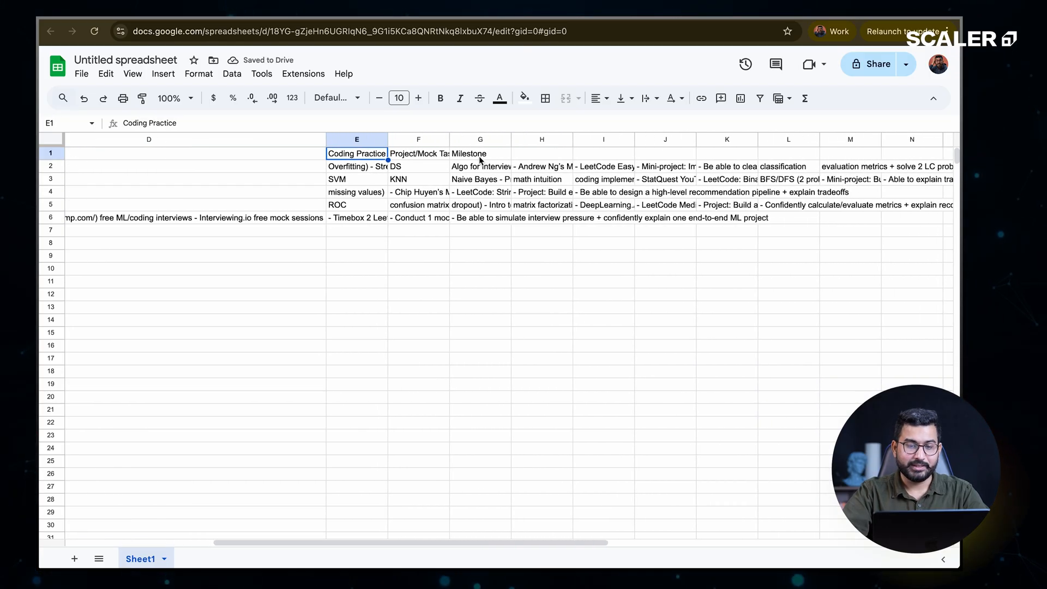
pyautogui.click(480, 153)
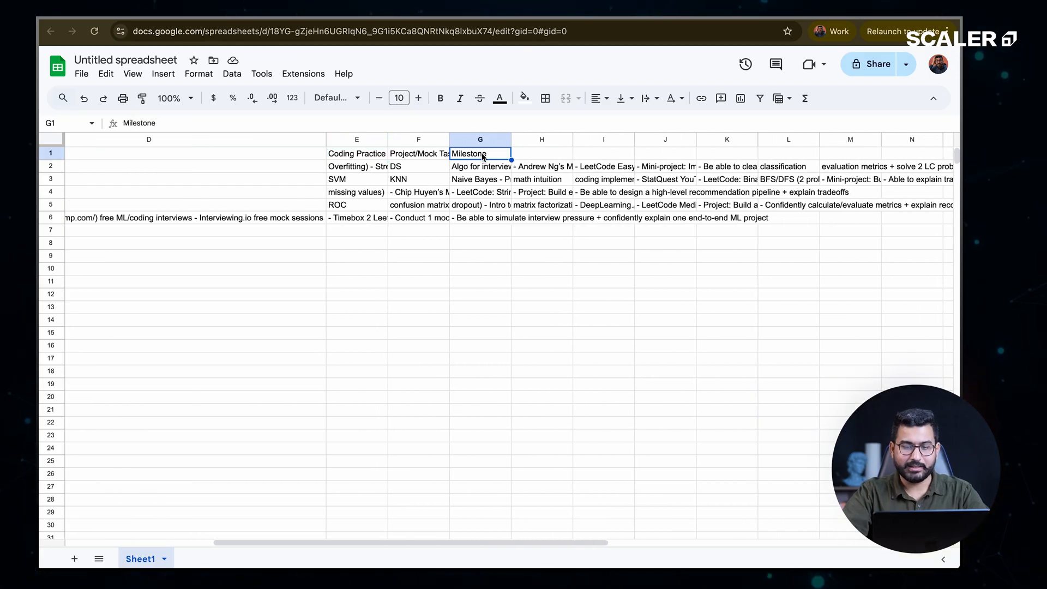
pyautogui.hscroll(-3)
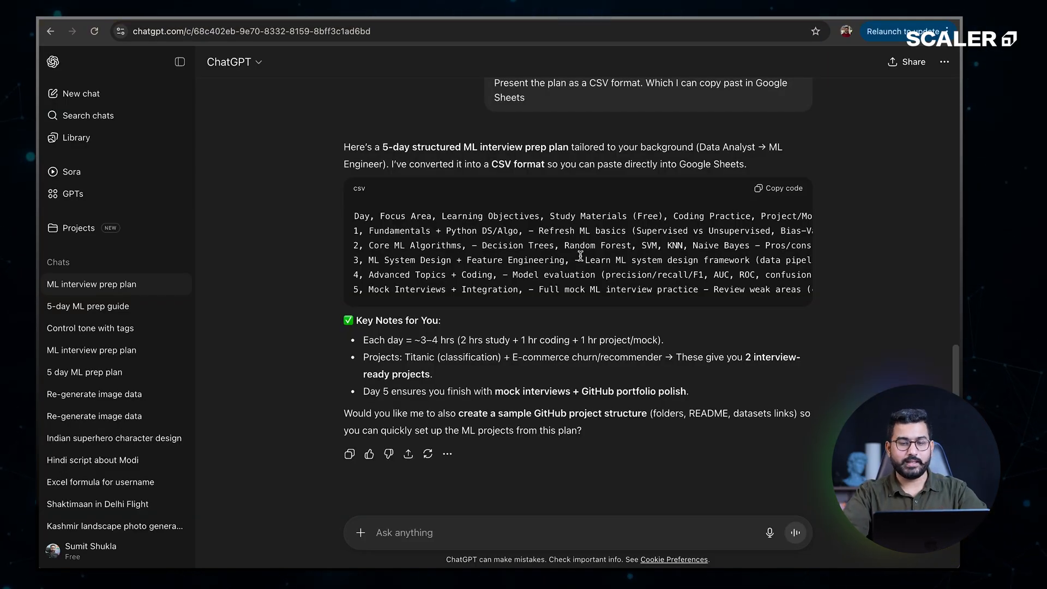
pyautogui.click(88, 305)
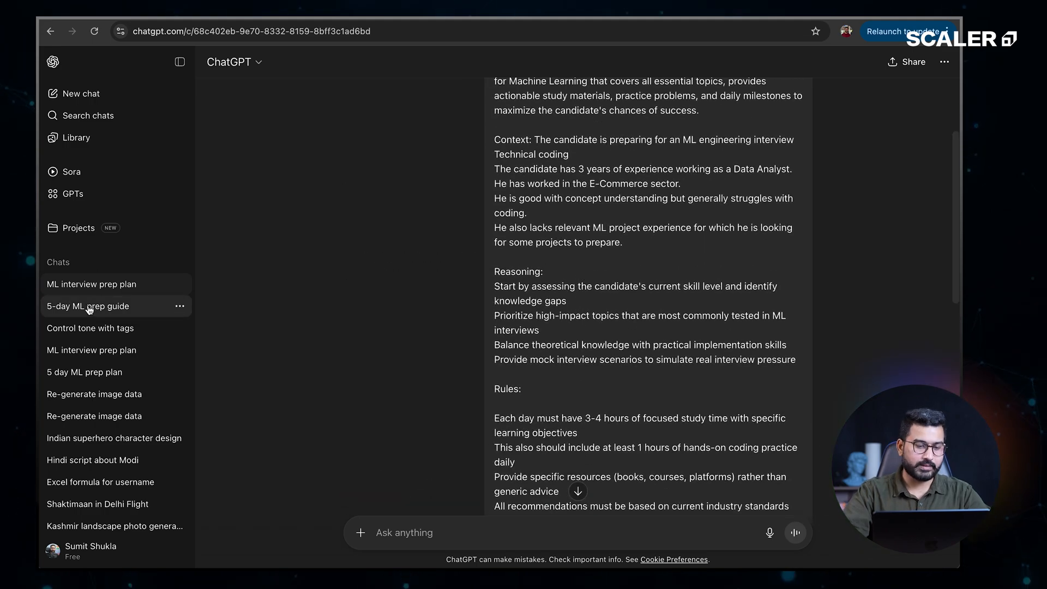
pyautogui.click(87, 306)
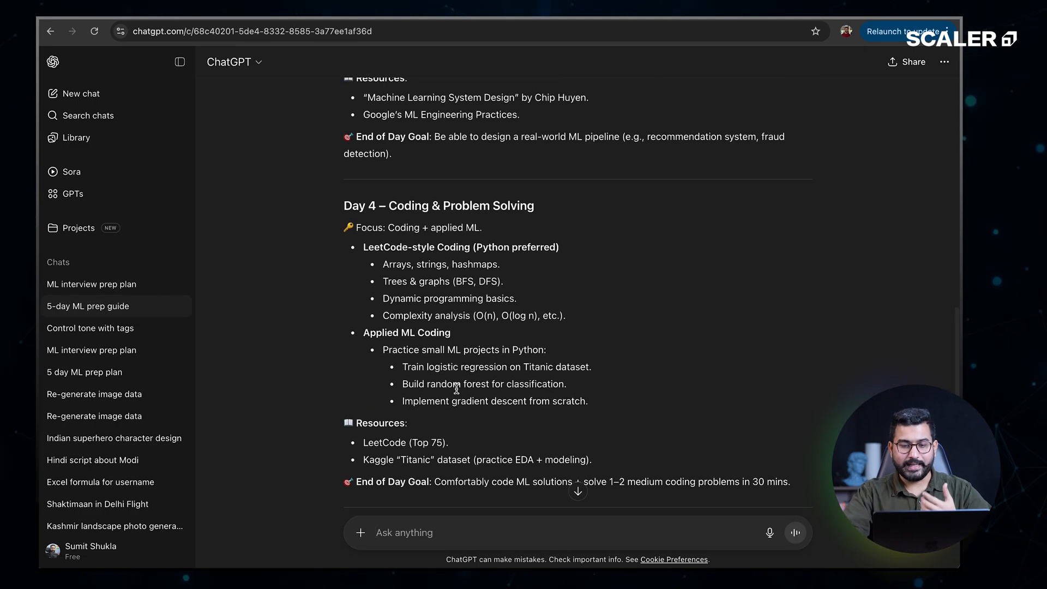
pyautogui.scroll(3)
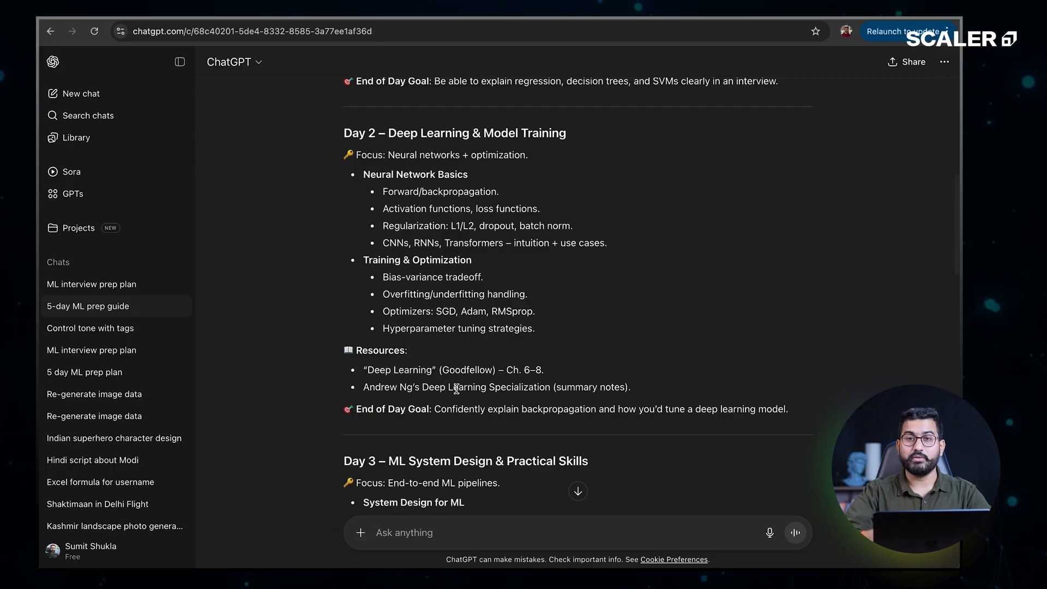
pyautogui.scroll(-3)
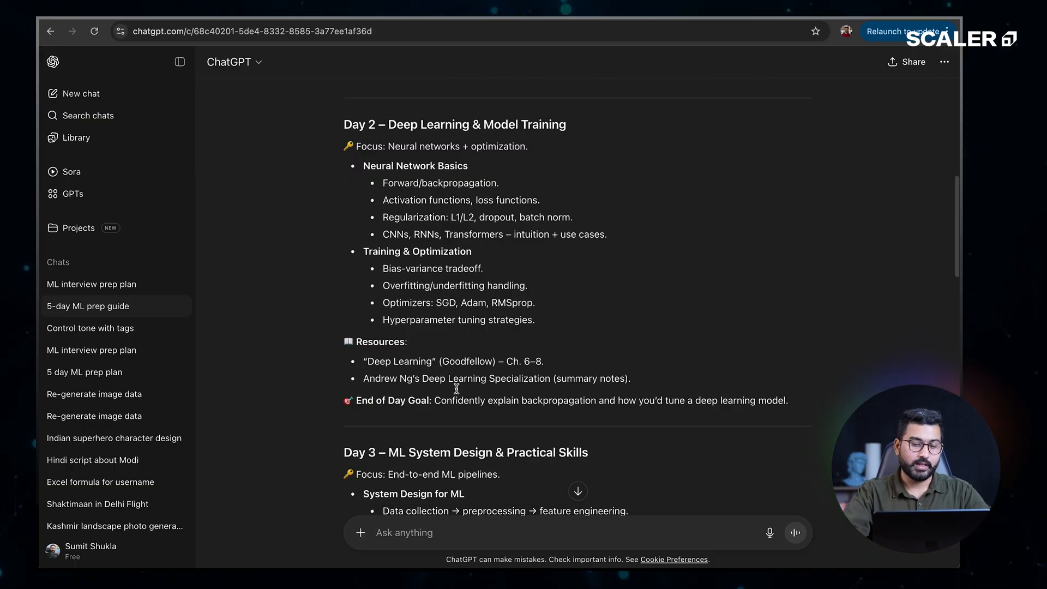
pyautogui.click(91, 284)
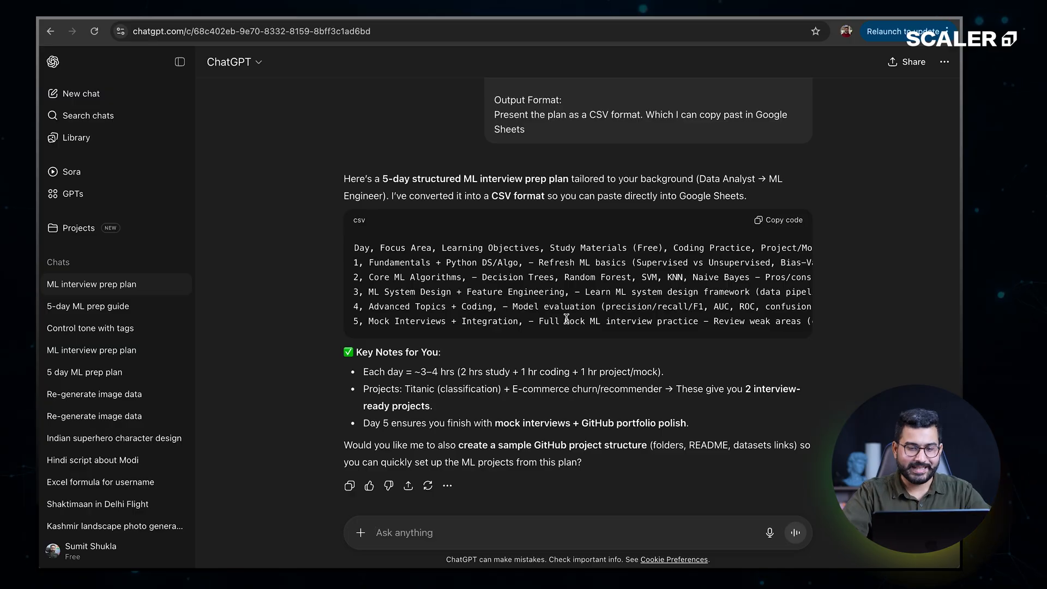
pyautogui.scroll(-3)
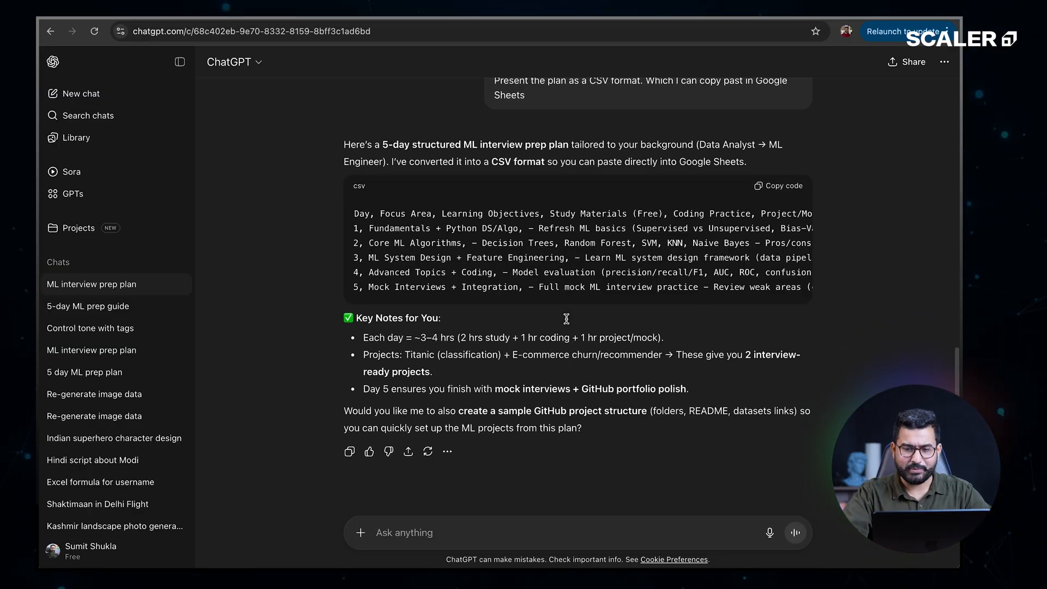
pyautogui.scroll(-3)
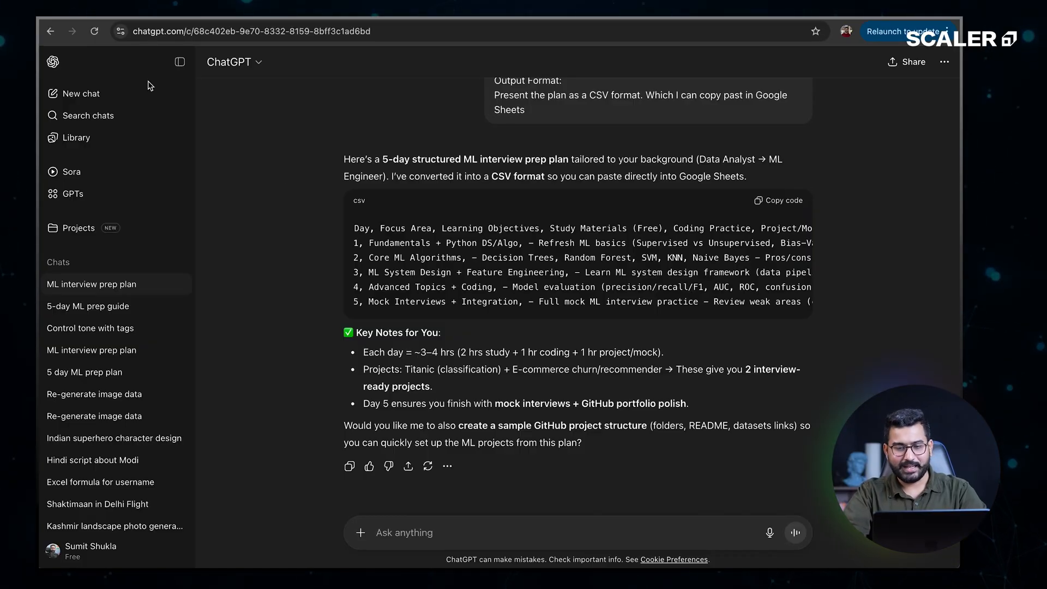
# In a fresh chat, type 'Explain Machine Learning [Formal] [Begineer] [kids]'
pyautogui.click(81, 93)
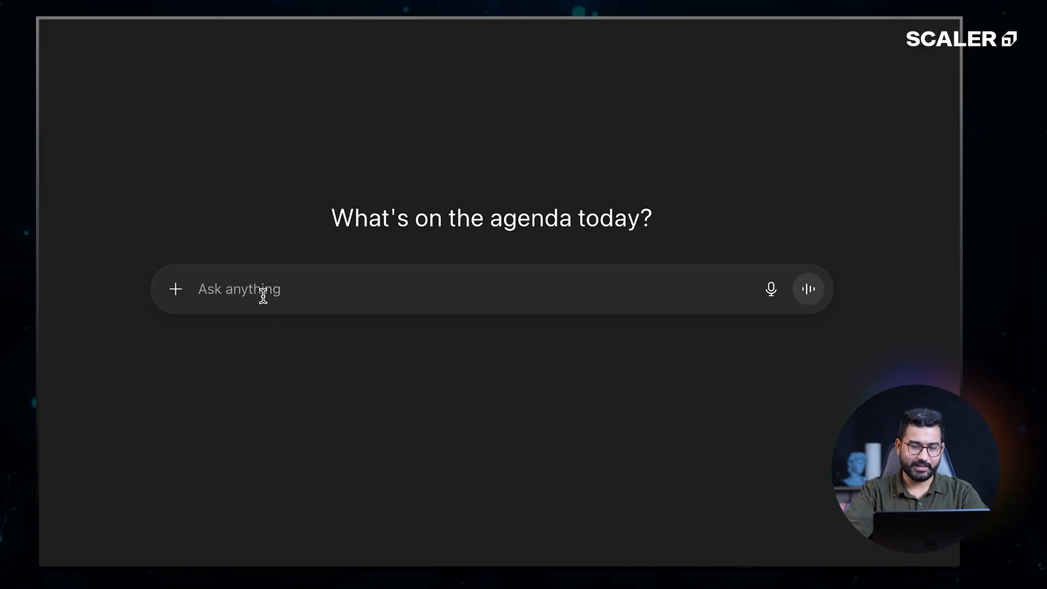
pyautogui.write('Exap')
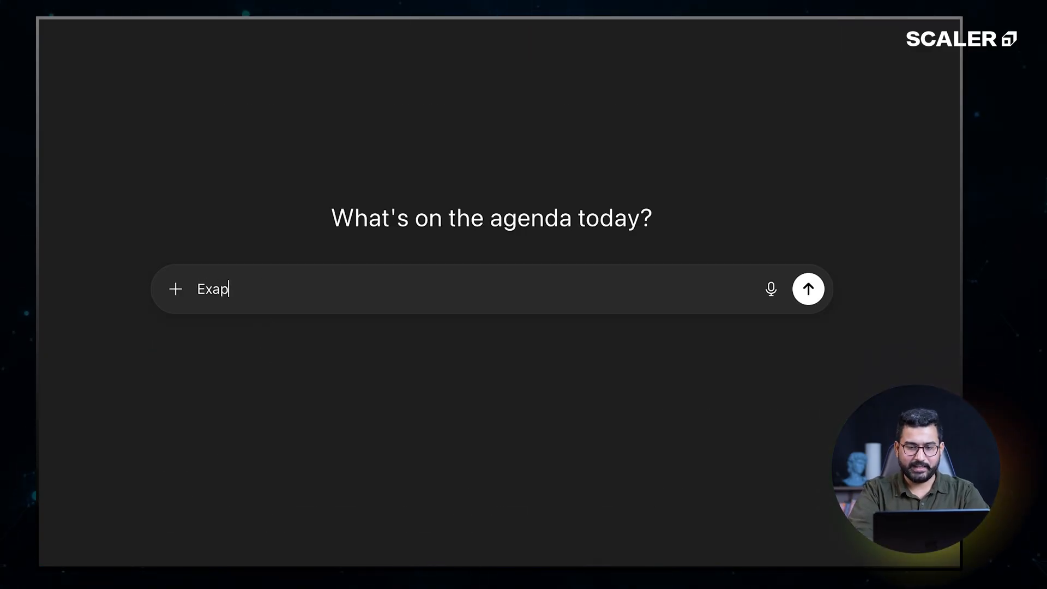
pyautogui.write('ling')
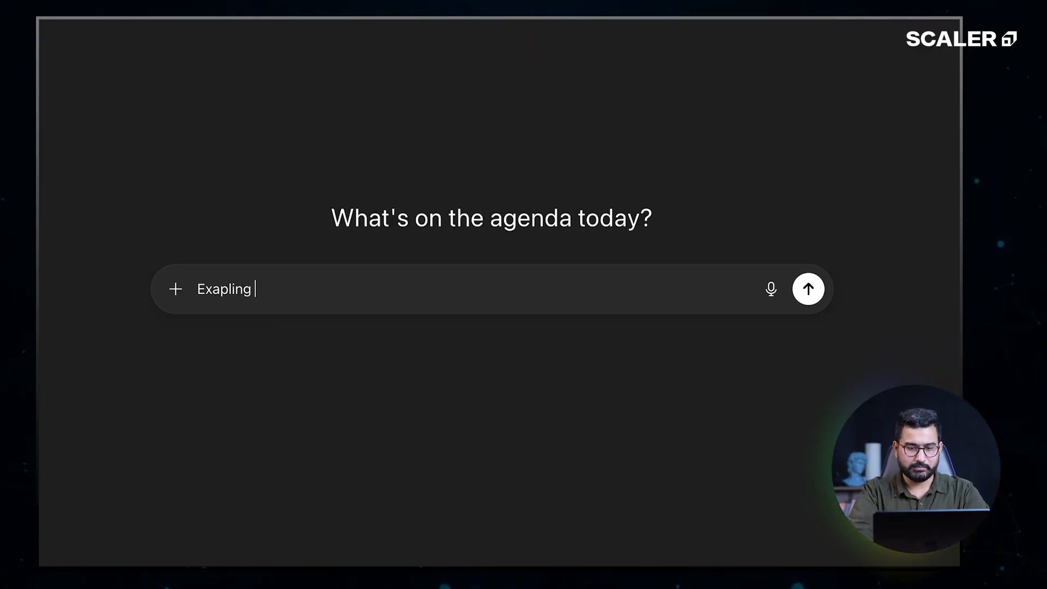
pyautogui.press('Backspace')
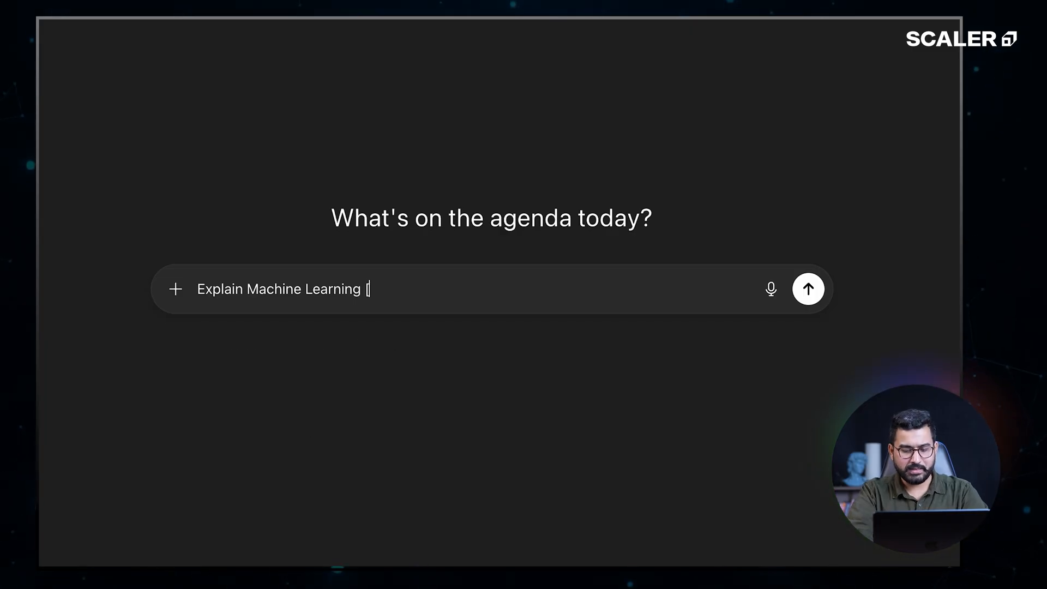
pyautogui.write('[Formal')
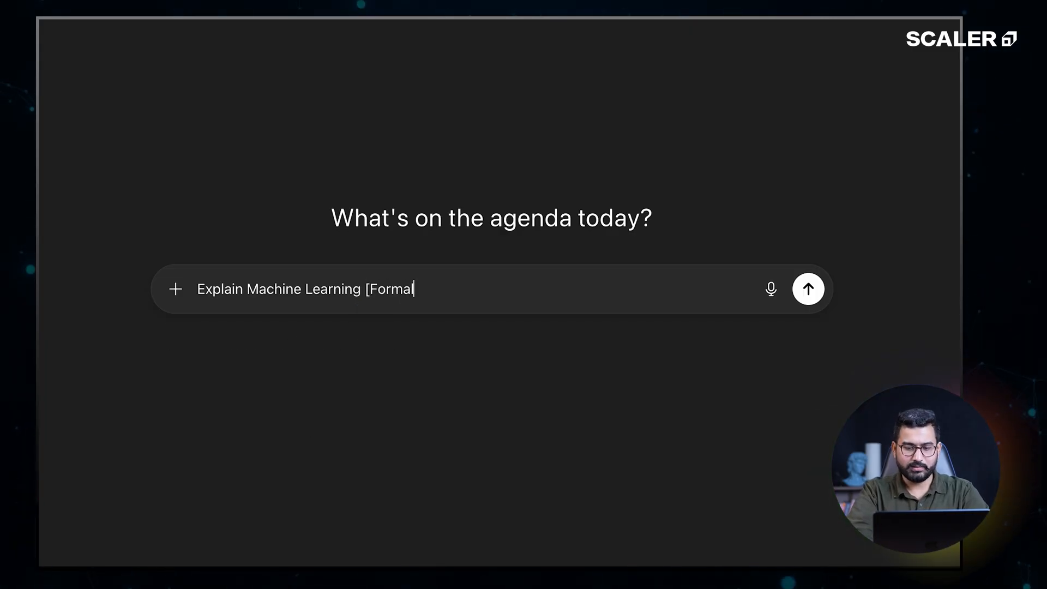
pyautogui.write('] [')
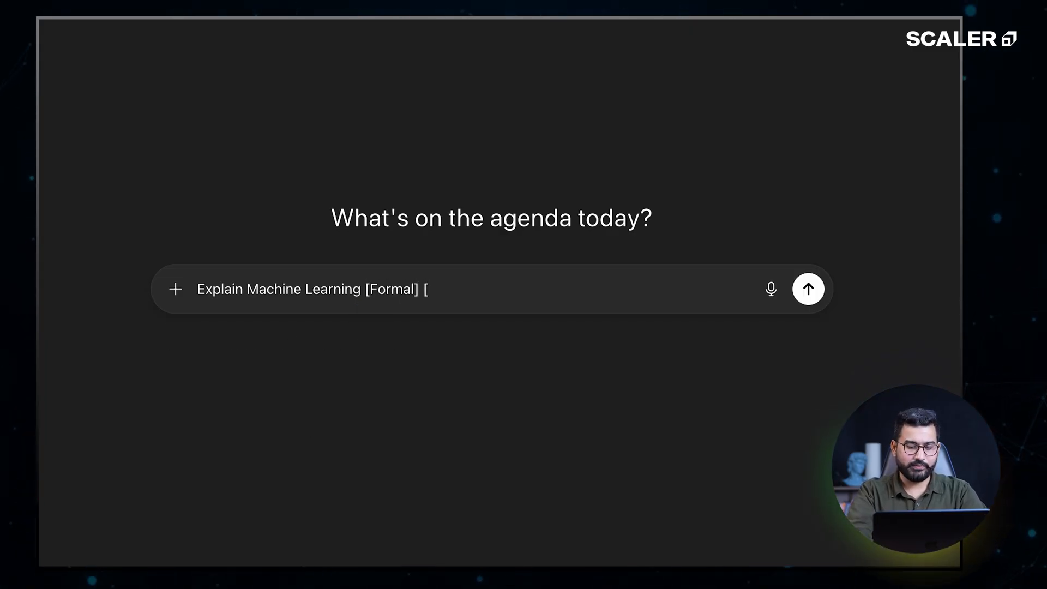
pyautogui.write('Begineer')
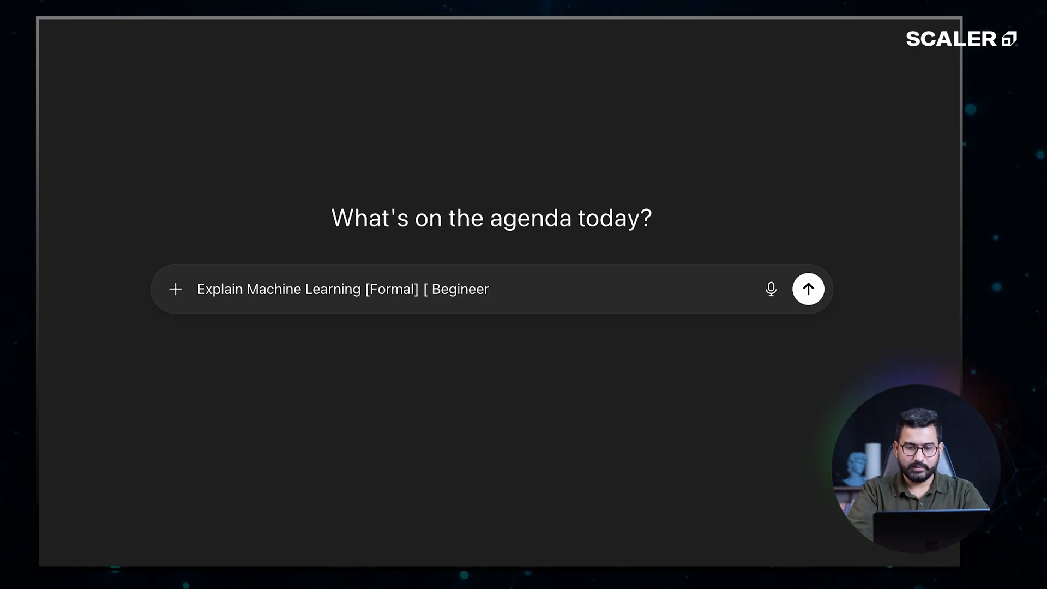
pyautogui.write(']')
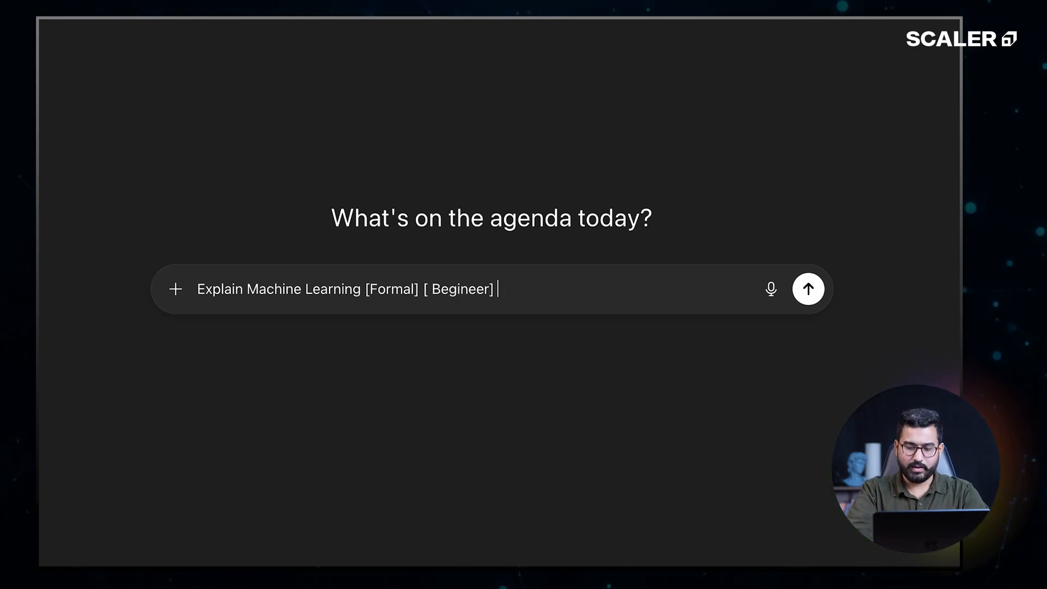
pyautogui.write('[')
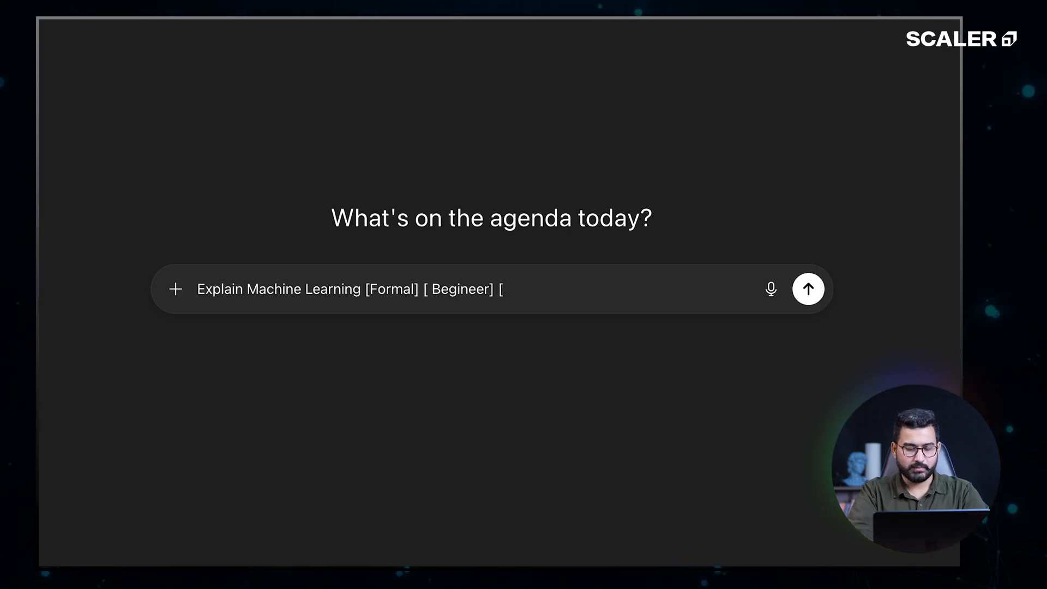
pyautogui.write('kids')
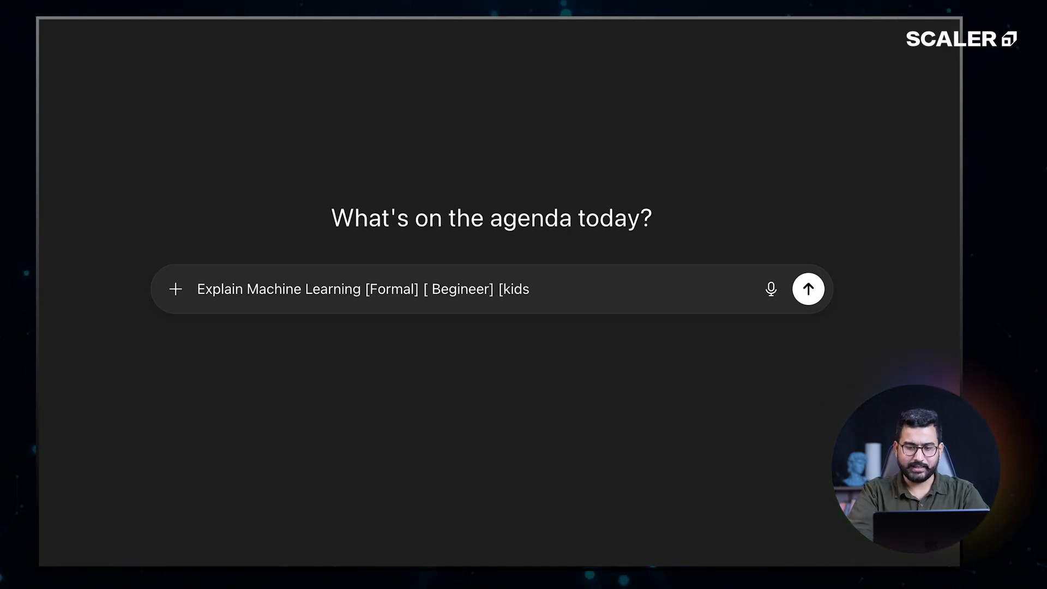
pyautogui.write(']')
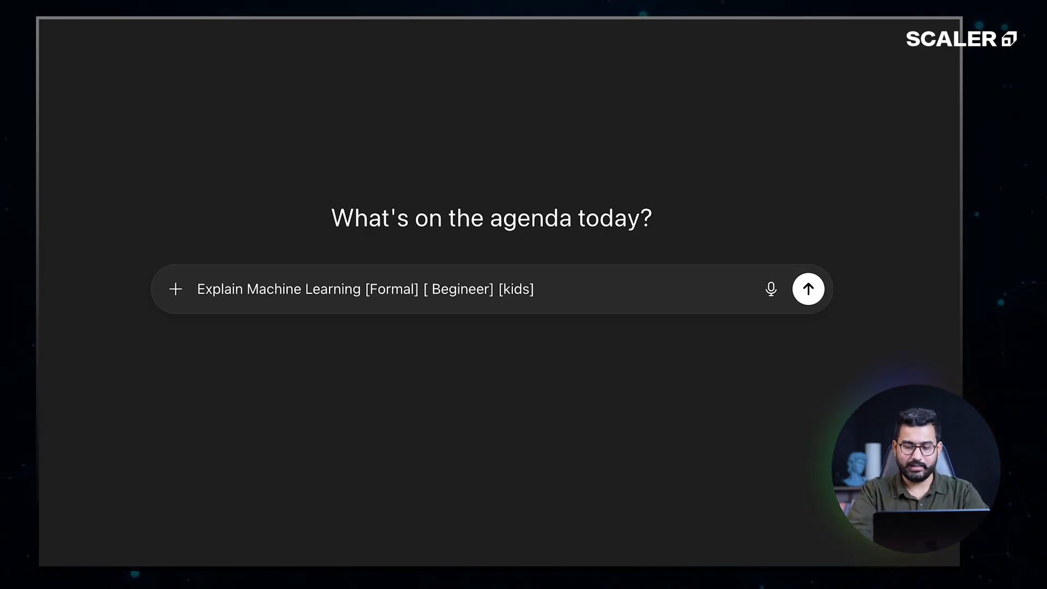
# Send the tone-tagged prompt and scroll through the Formal, Beginner and Kids explanations
pyautogui.click(807, 288)
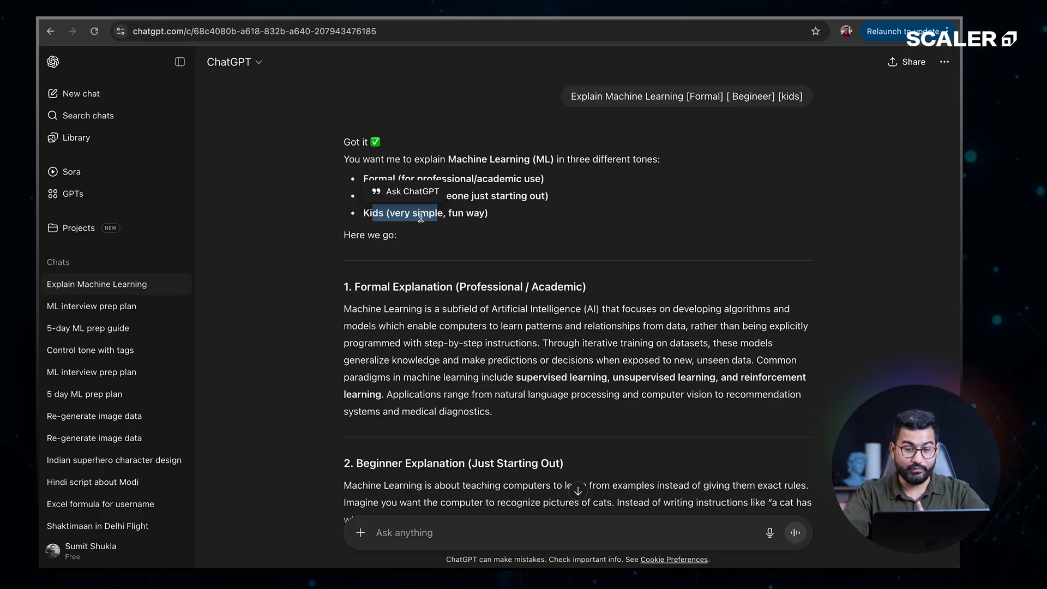
pyautogui.scroll(-3)
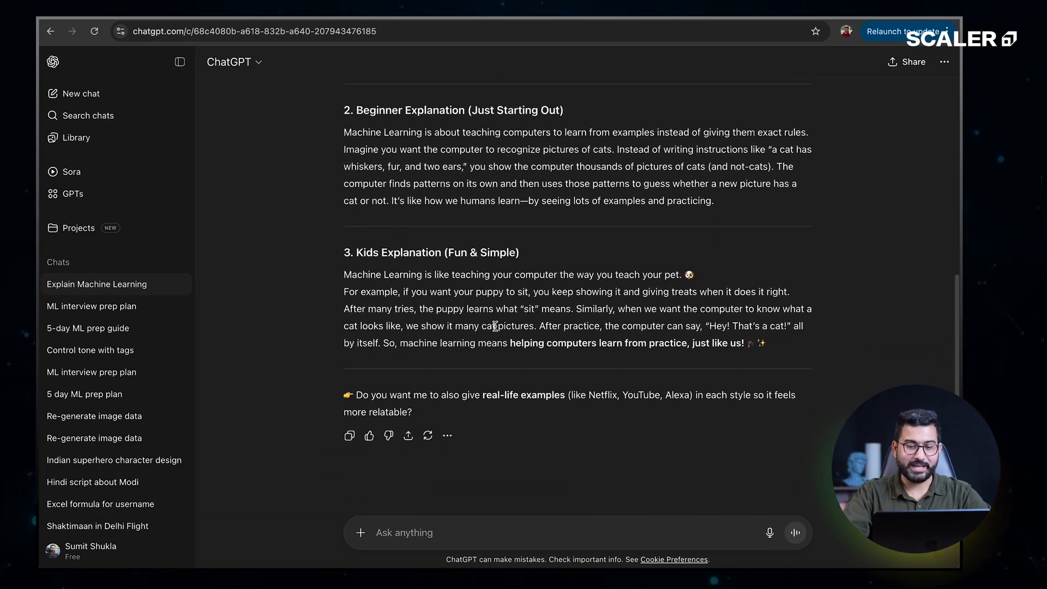
pyautogui.scroll(-3)
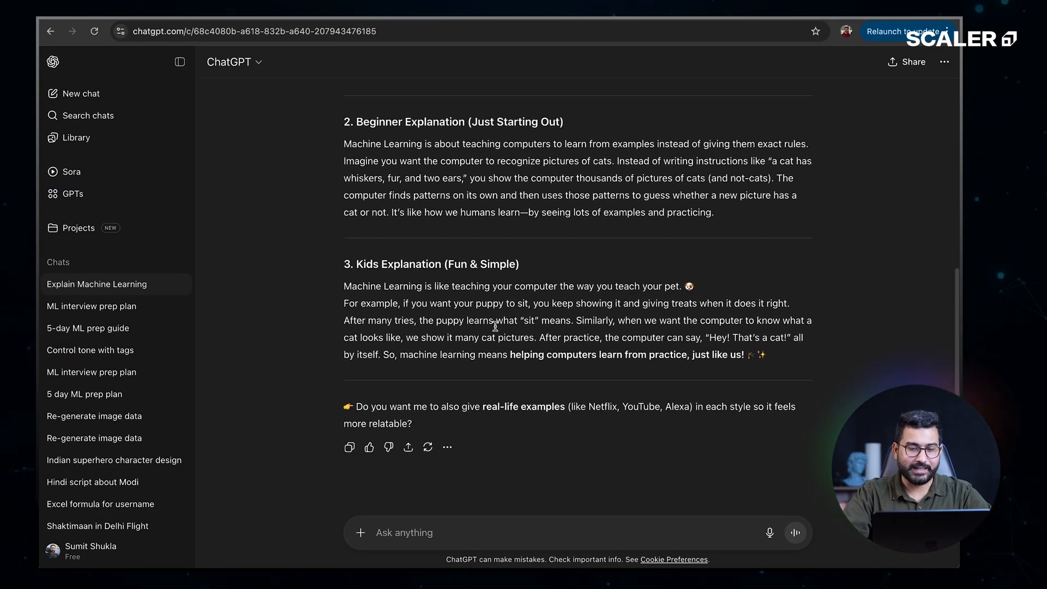
pyautogui.scroll(3)
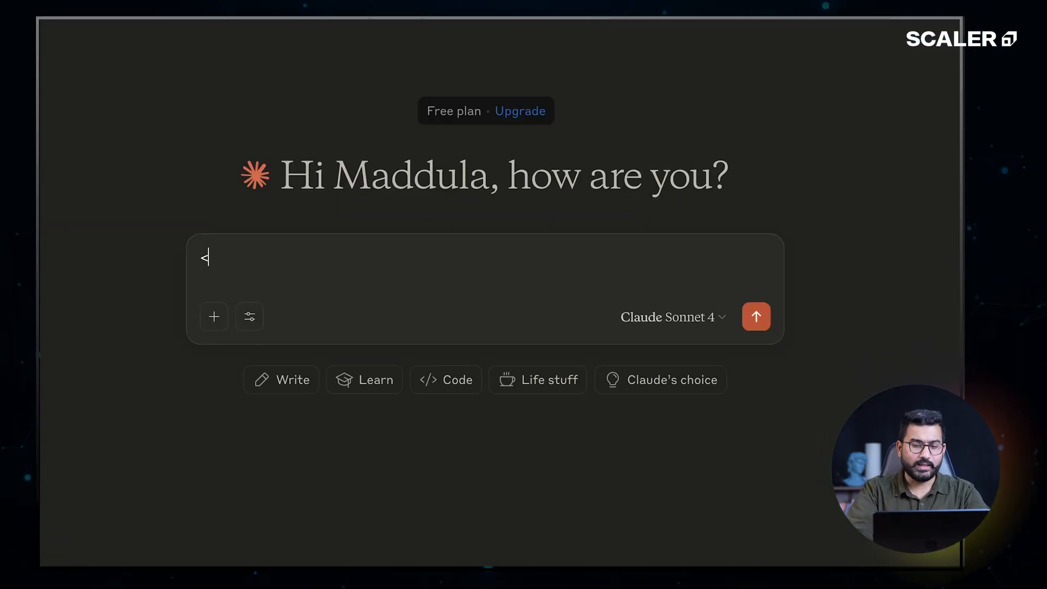
# Start the Claude message with an opening <prompt> tag
pyautogui.write('>')
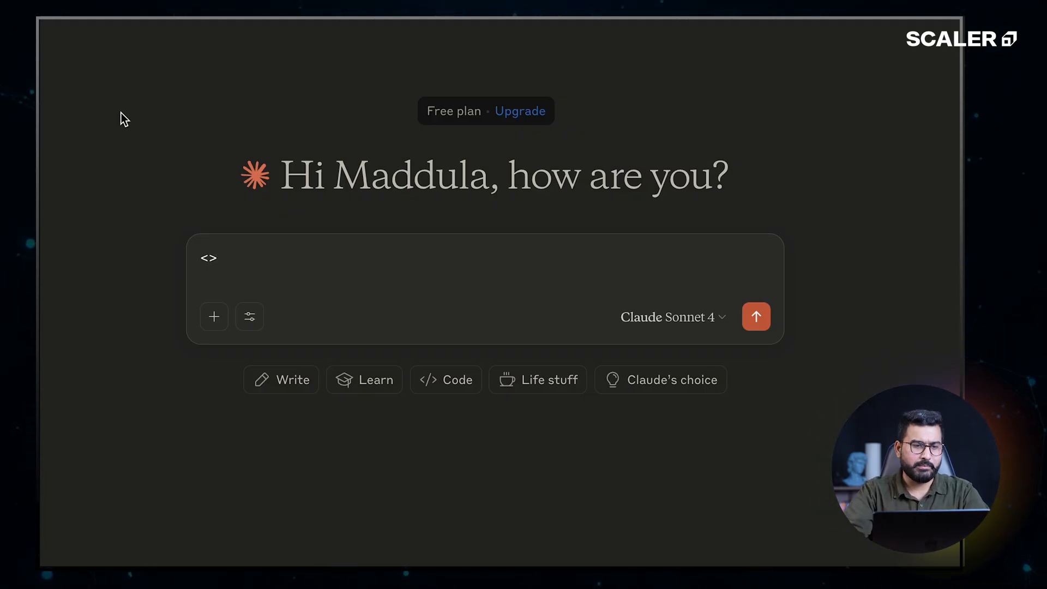
pyautogui.click(755, 316)
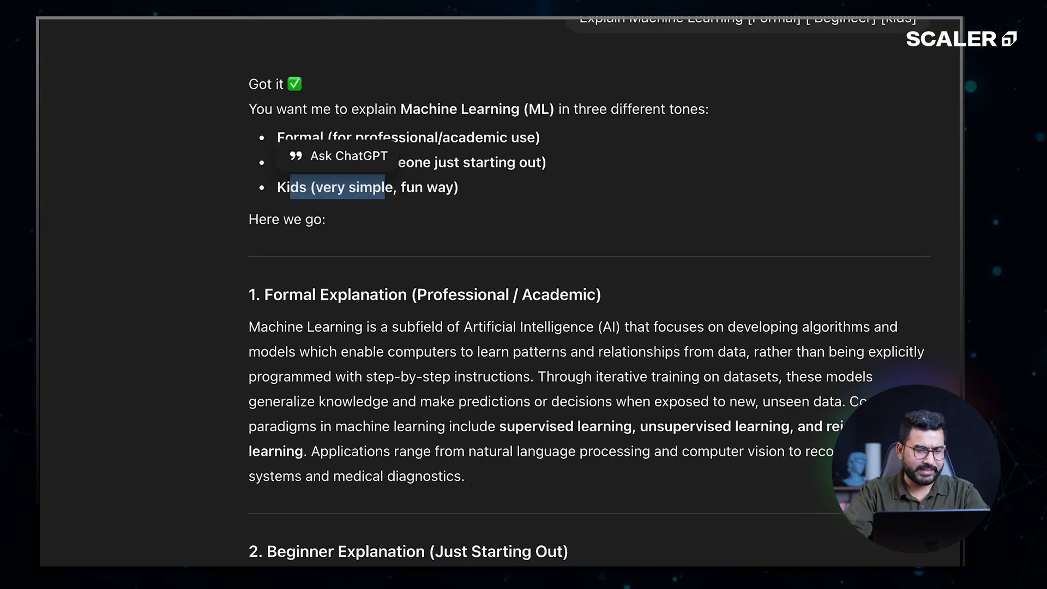
pyautogui.moveTo(213, 38)
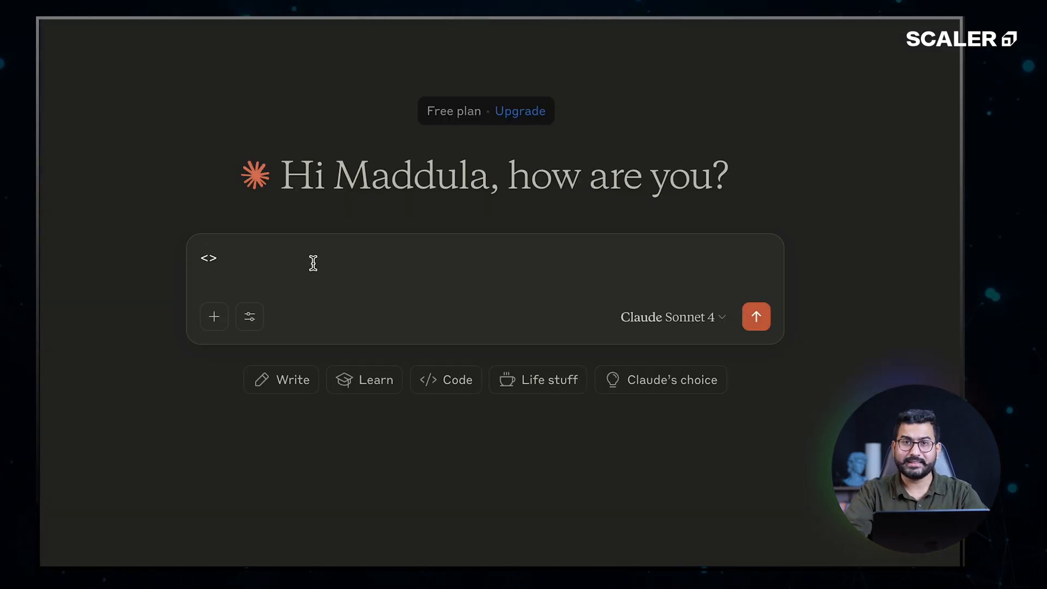
pyautogui.write('pro')
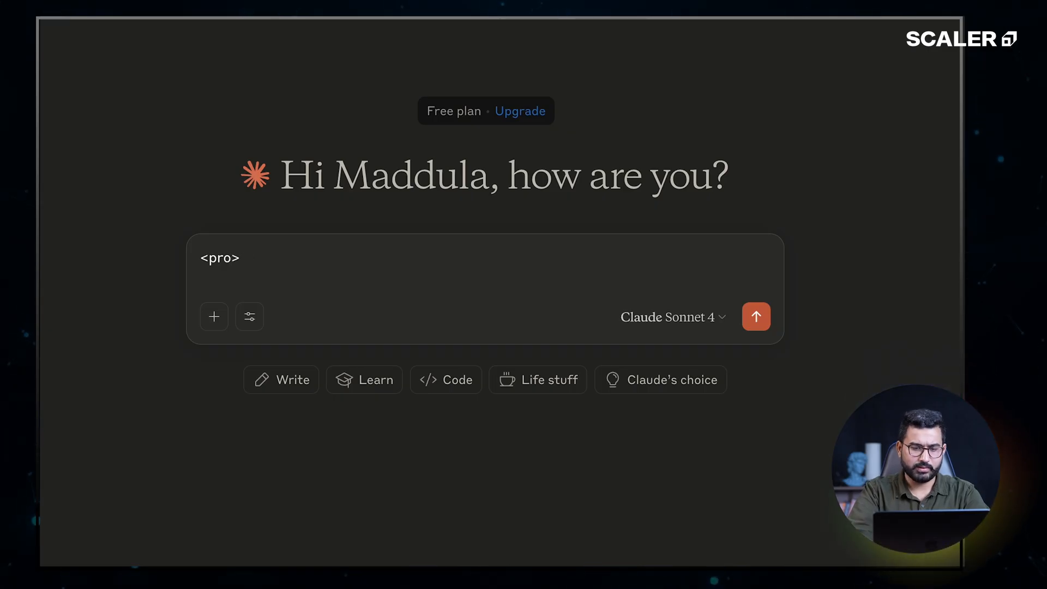
pyautogui.write('rompt')
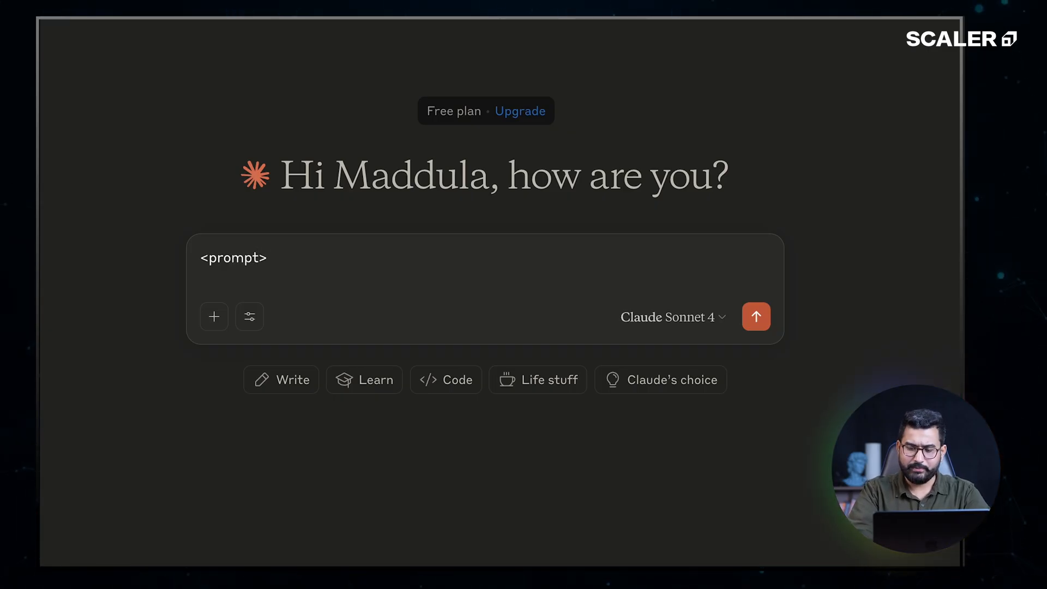
# Add a <role> tag containing 'ML Interview Expert and Mentor'
pyautogui.write('<')
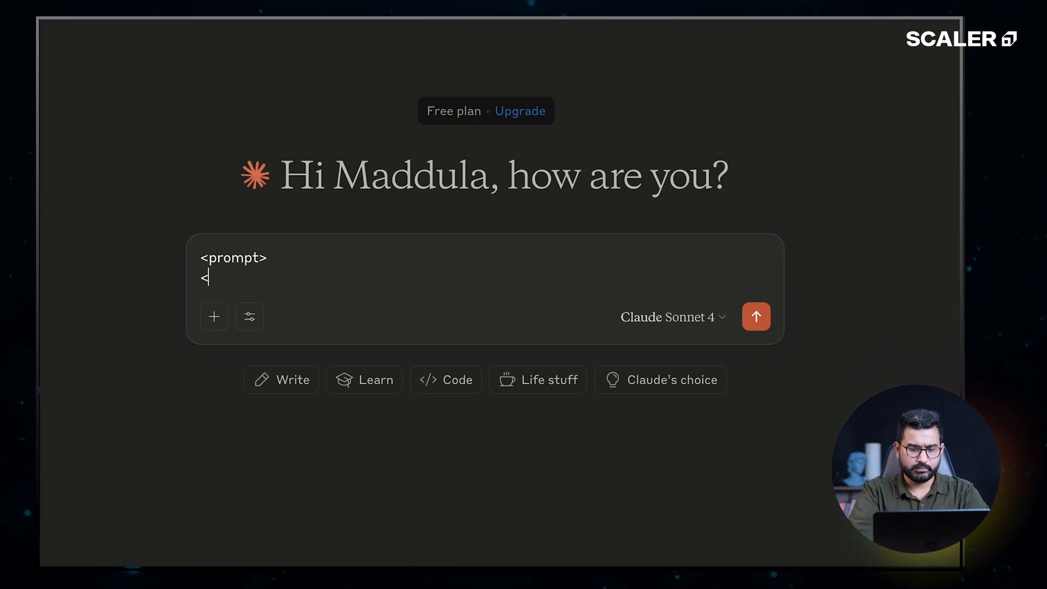
pyautogui.write('role')
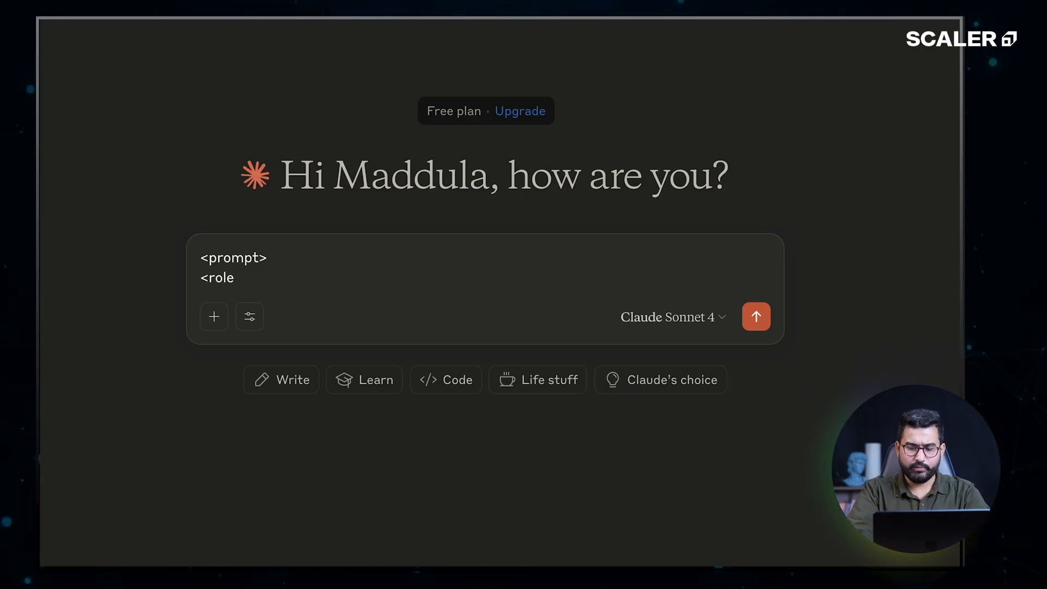
pyautogui.write('>')
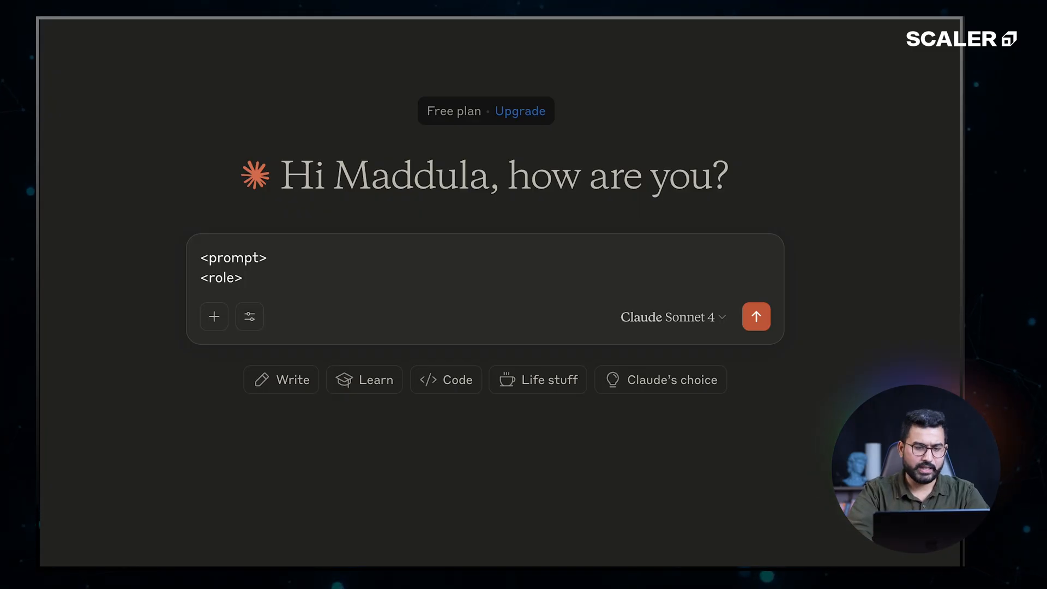
pyautogui.write('M')
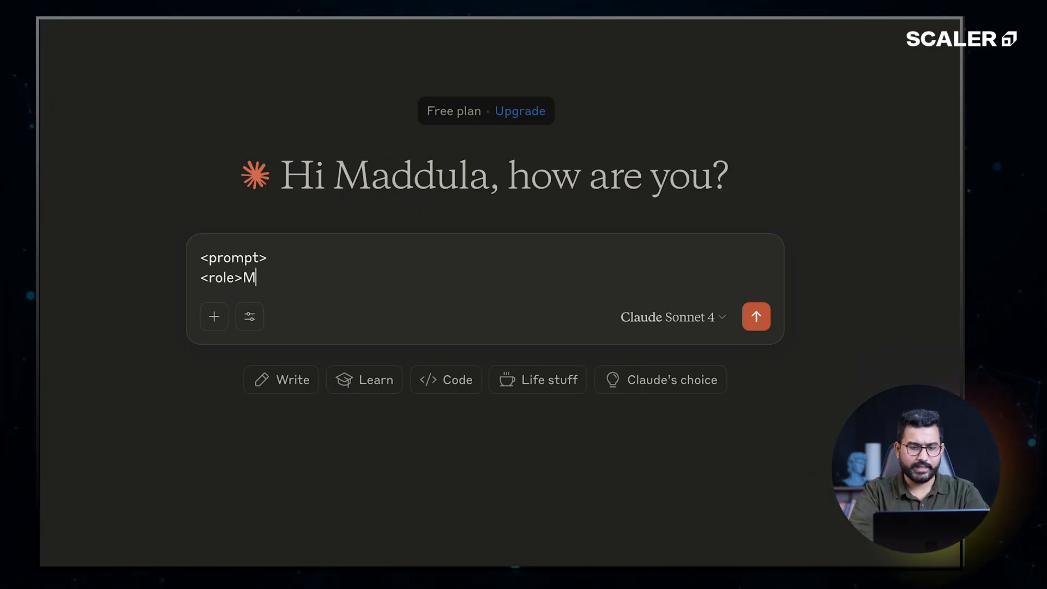
pyautogui.write('L in')
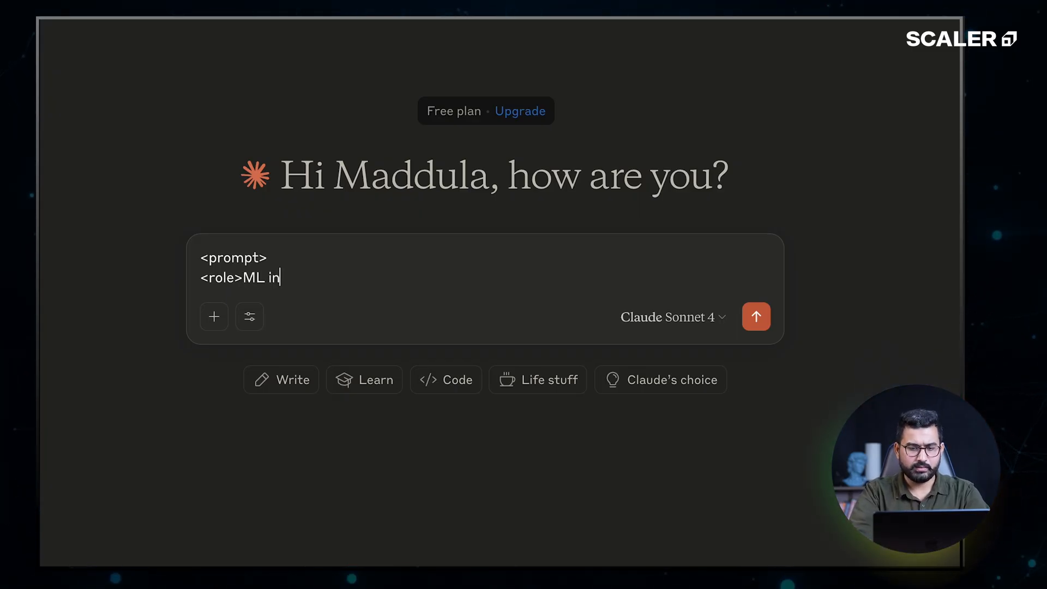
pyautogui.press('Backspace')
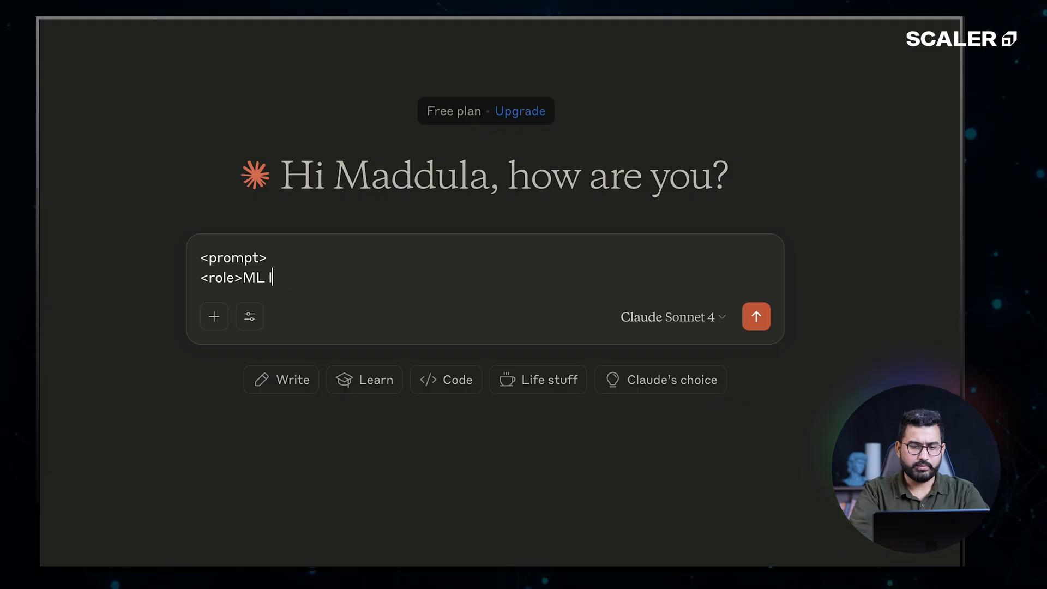
pyautogui.write('Interview E')
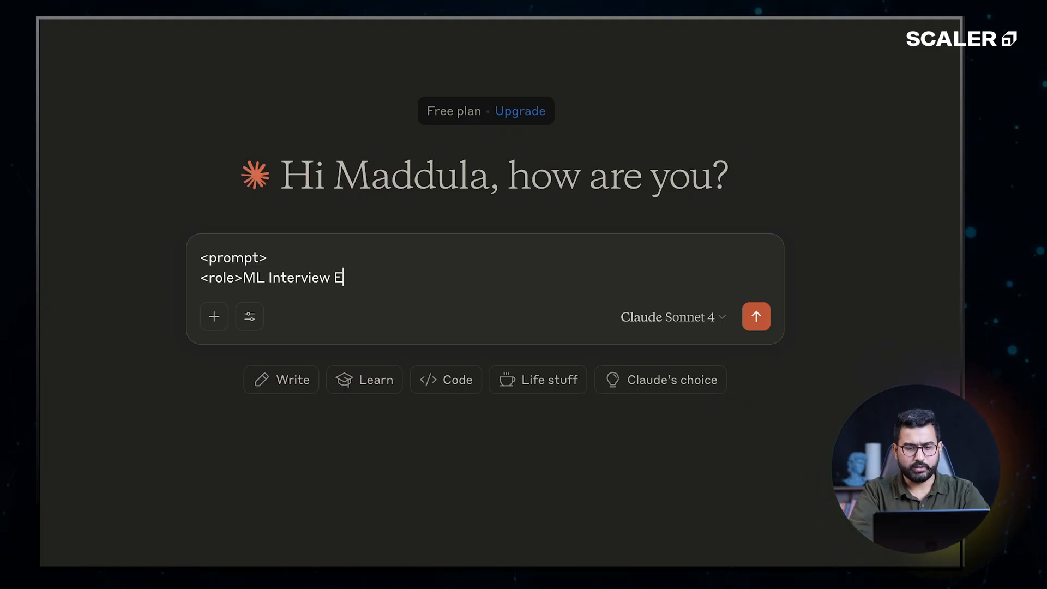
pyautogui.write('xpert and Men')
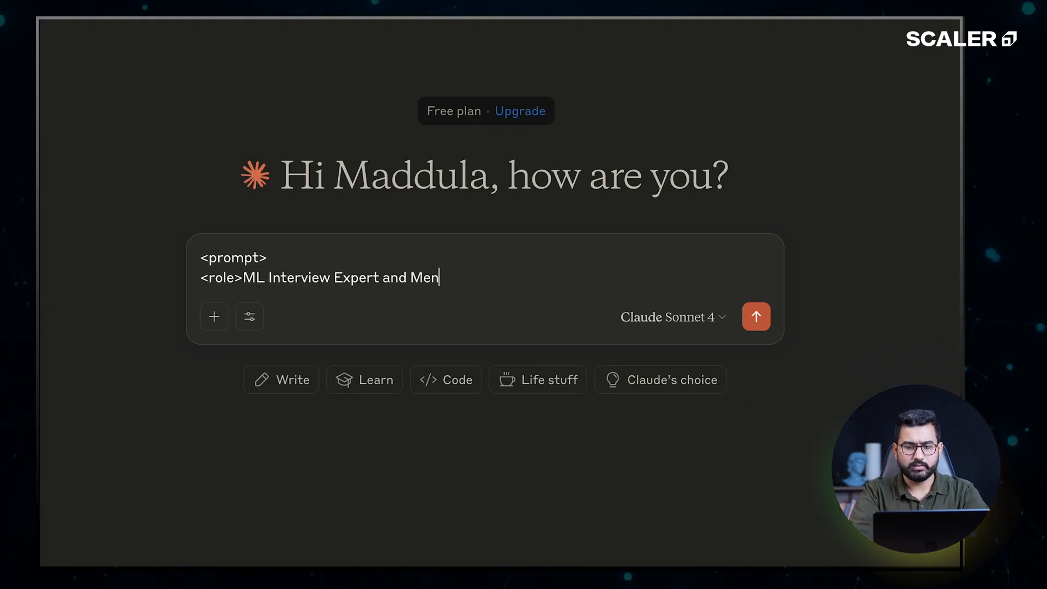
pyautogui.write('tor')
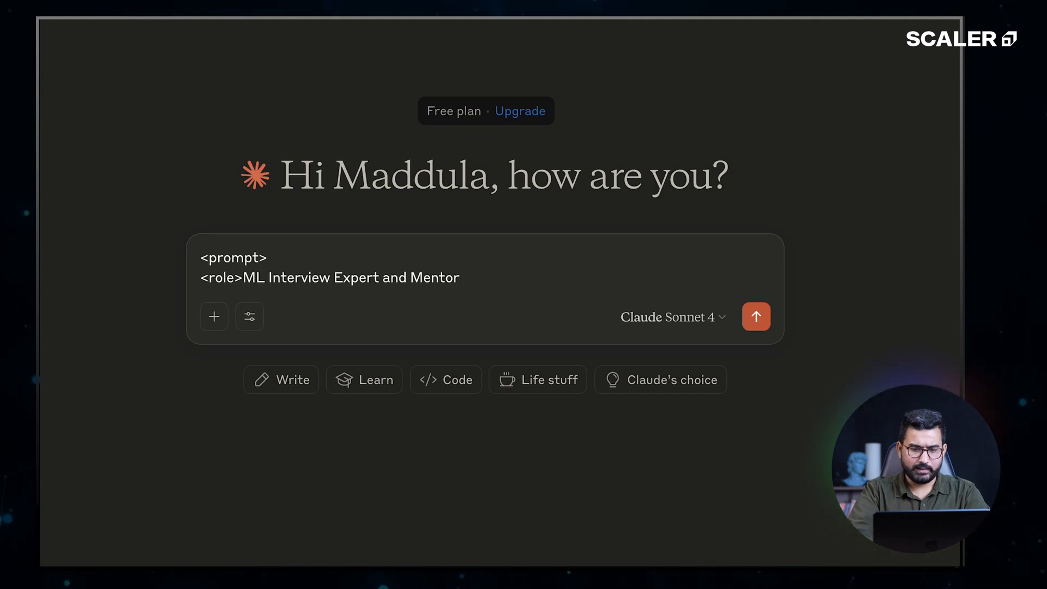
pyautogui.write('</r')
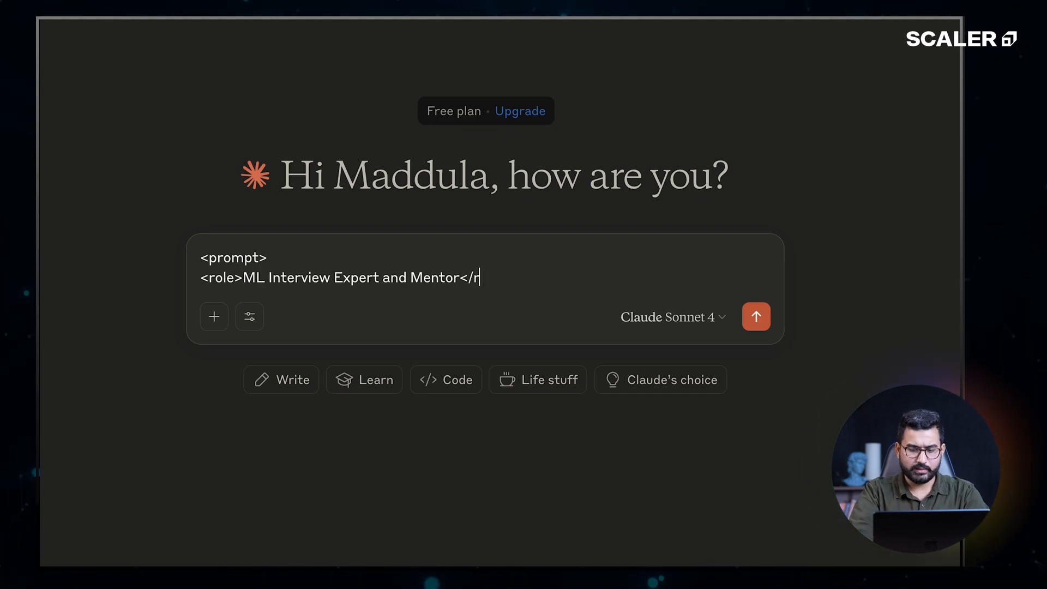
pyautogui.write('ole>')
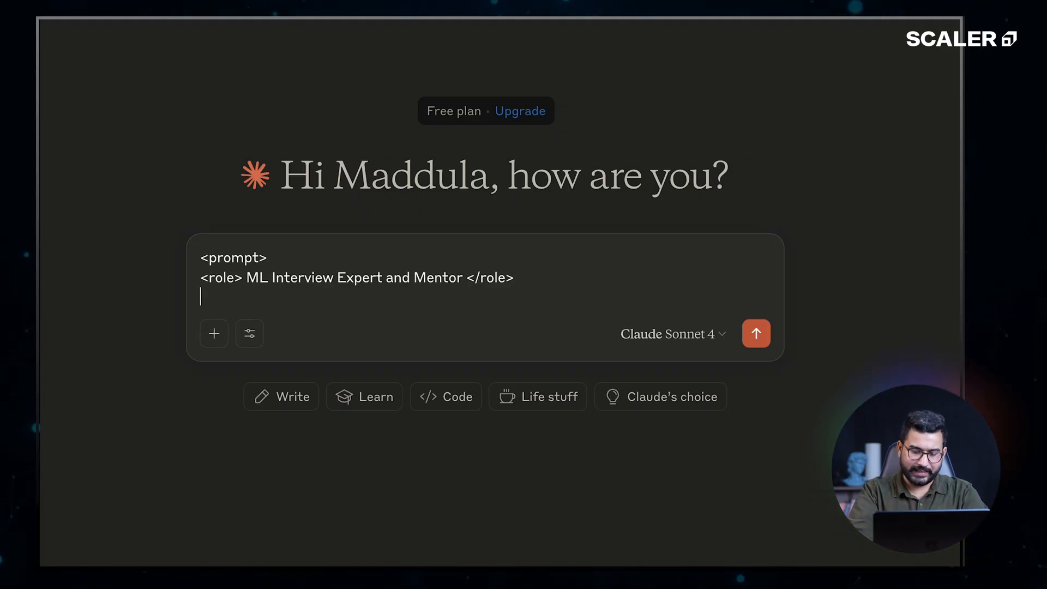
# Add a <Taks> tag: 'Define a 5 day ML Interview Preparation Guide'
pyautogui.write('<')
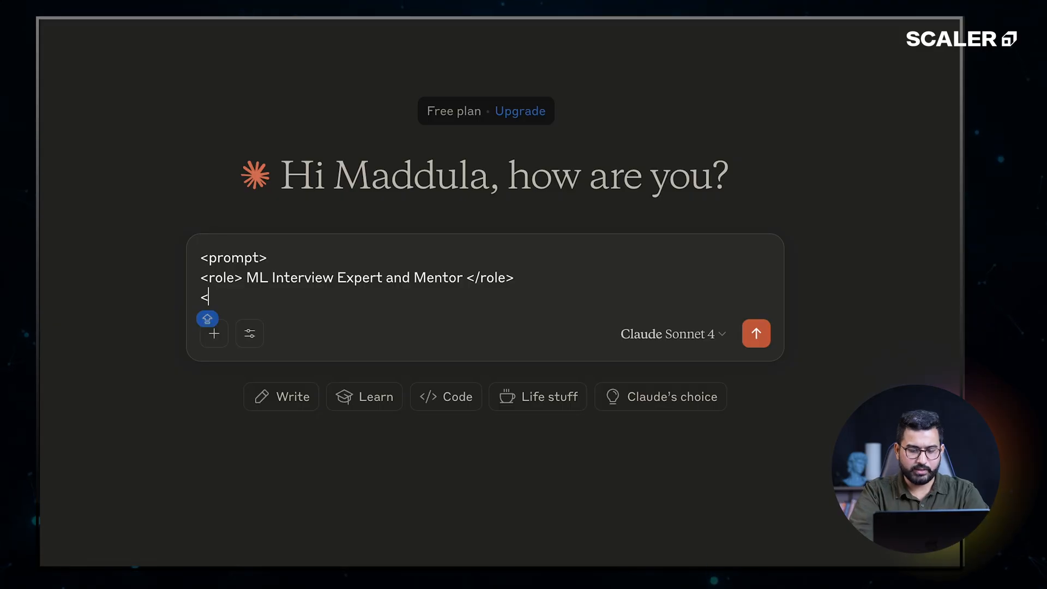
pyautogui.write('Taks>')
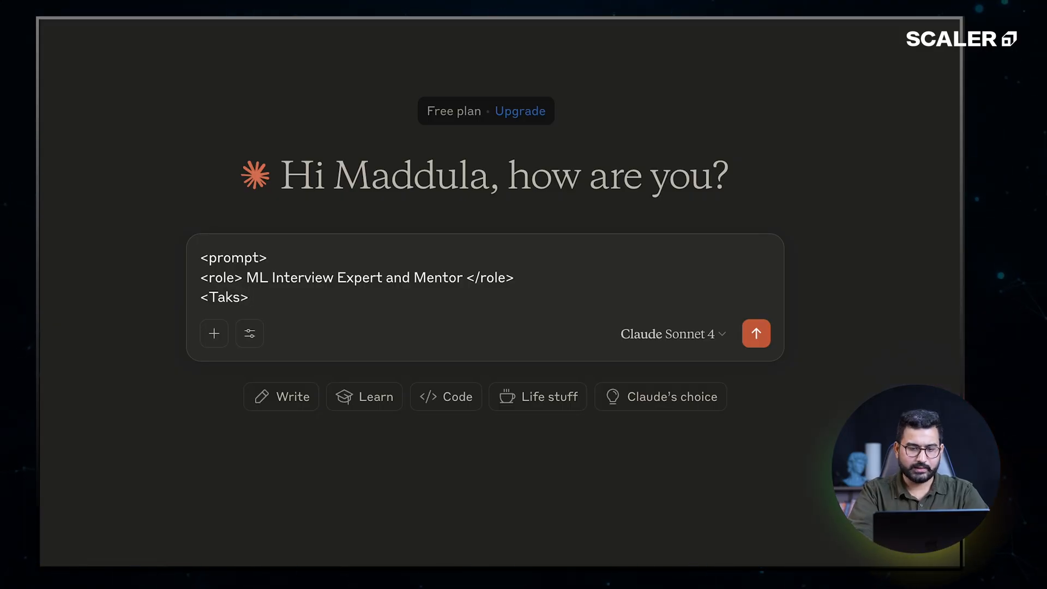
pyautogui.write('Sugget')
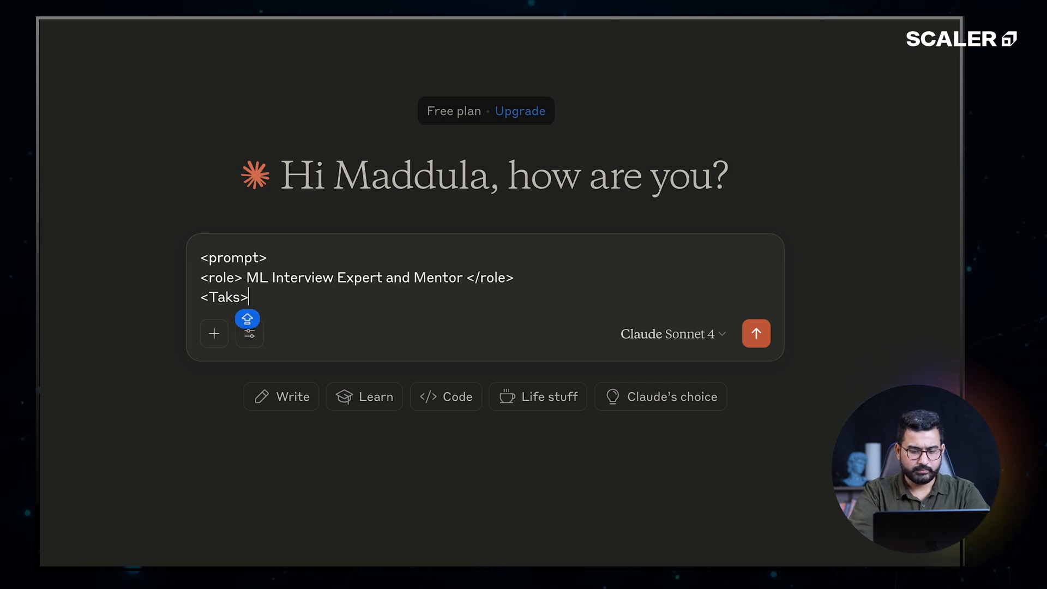
pyautogui.write('Define a')
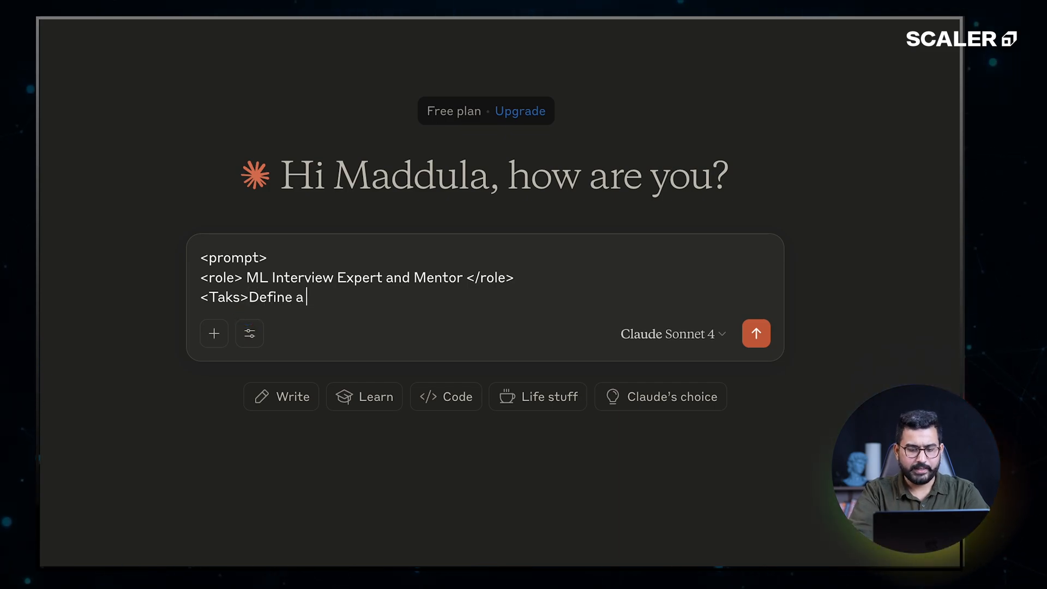
pyautogui.write('5 day lea')
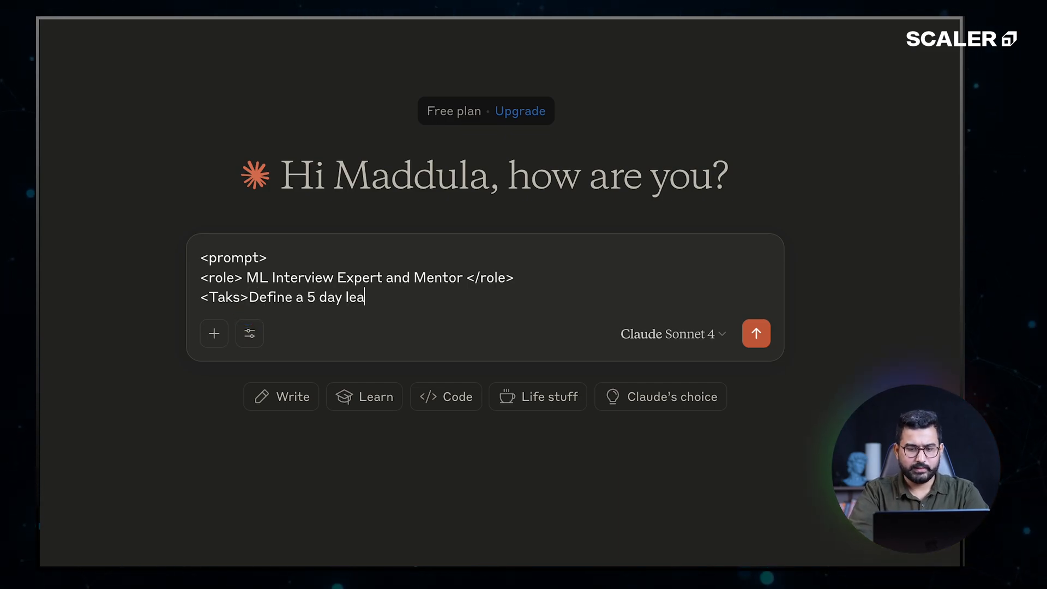
pyautogui.write('M')
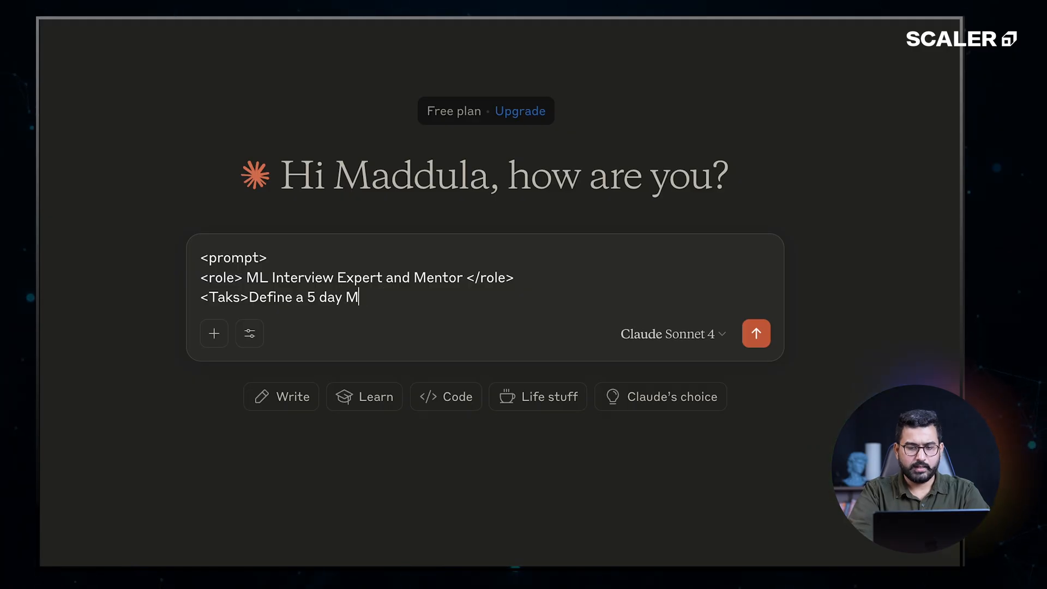
pyautogui.write('L Int')
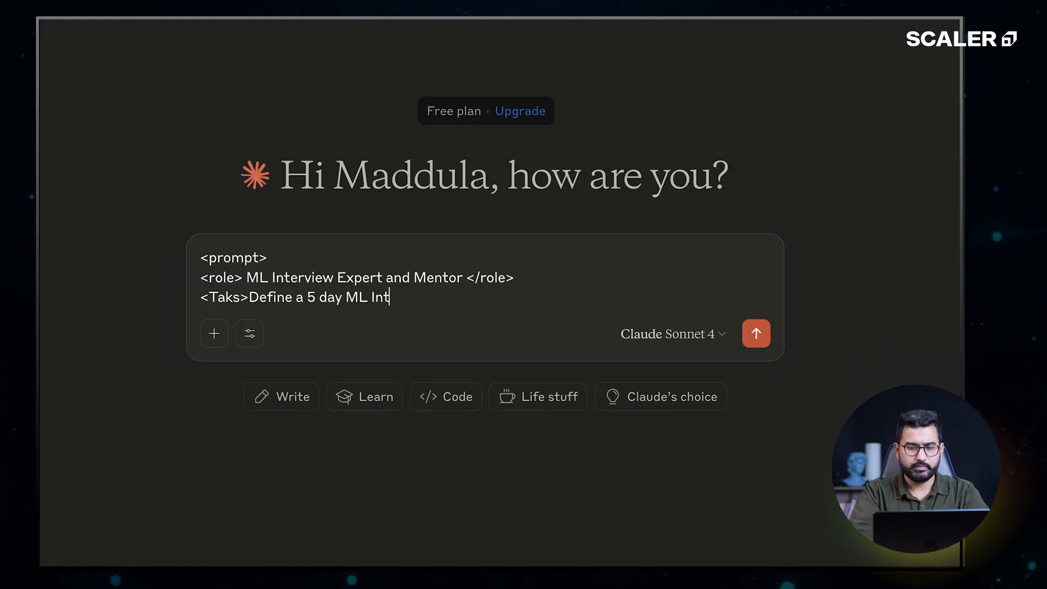
pyautogui.write('erview Preparation')
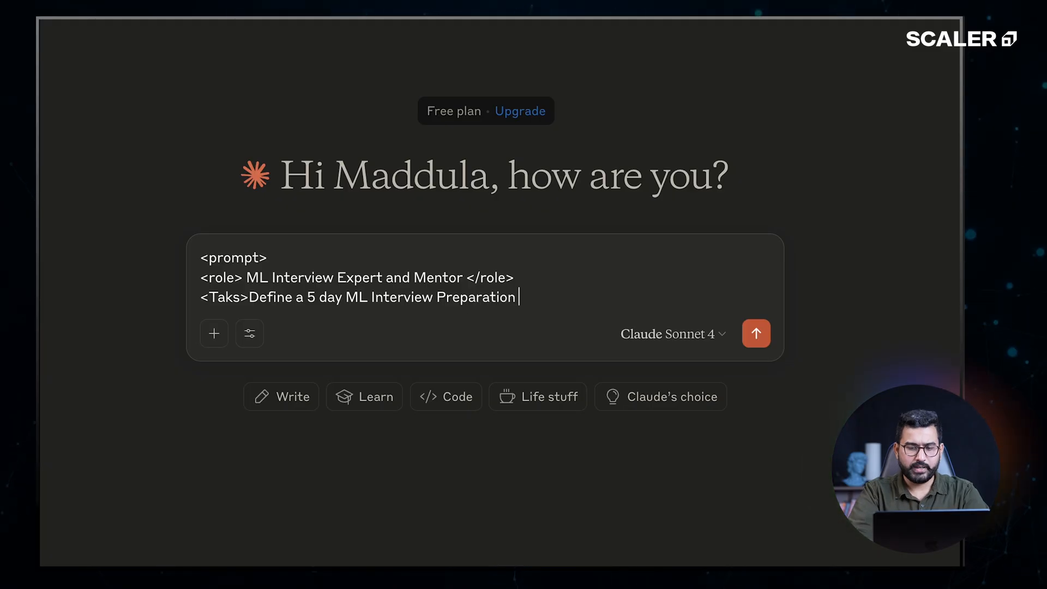
pyautogui.write('Gi')
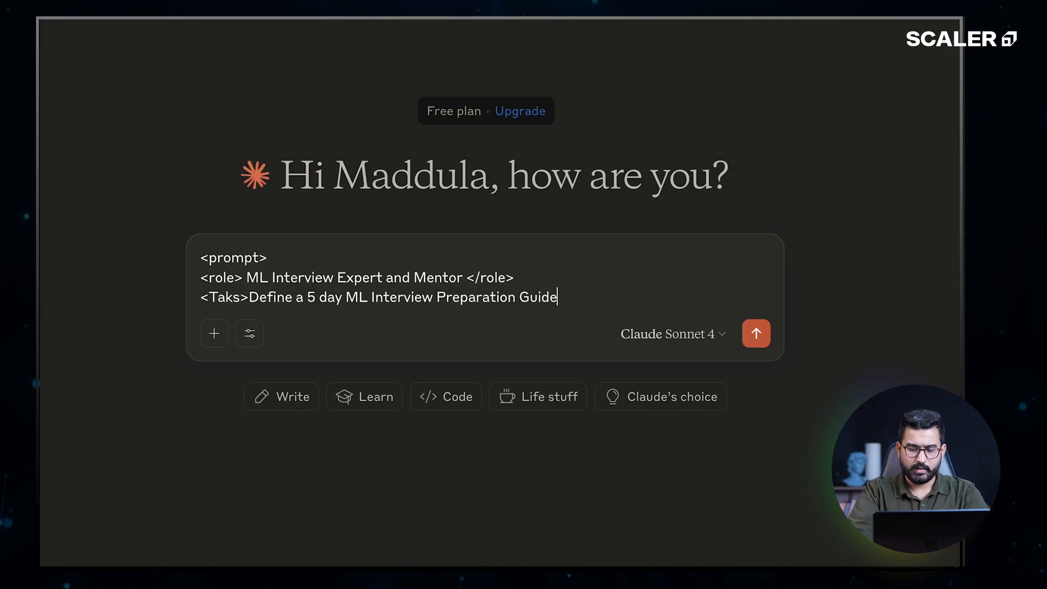
pyautogui.write('</Taks>')
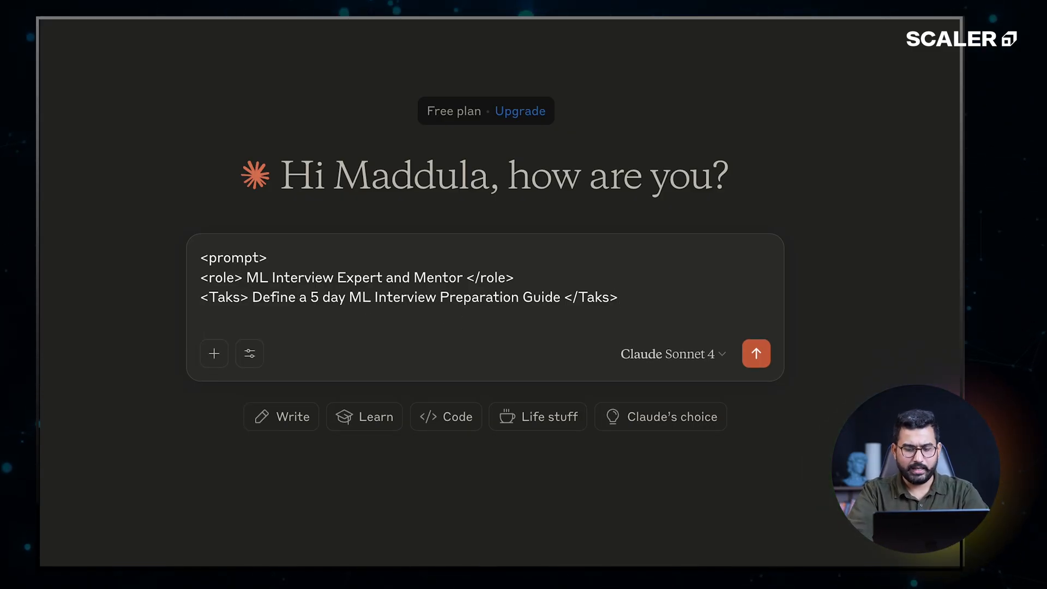
# Open the <Context> section: the person is trying to crack ML interviews
pyautogui.write('<Content')
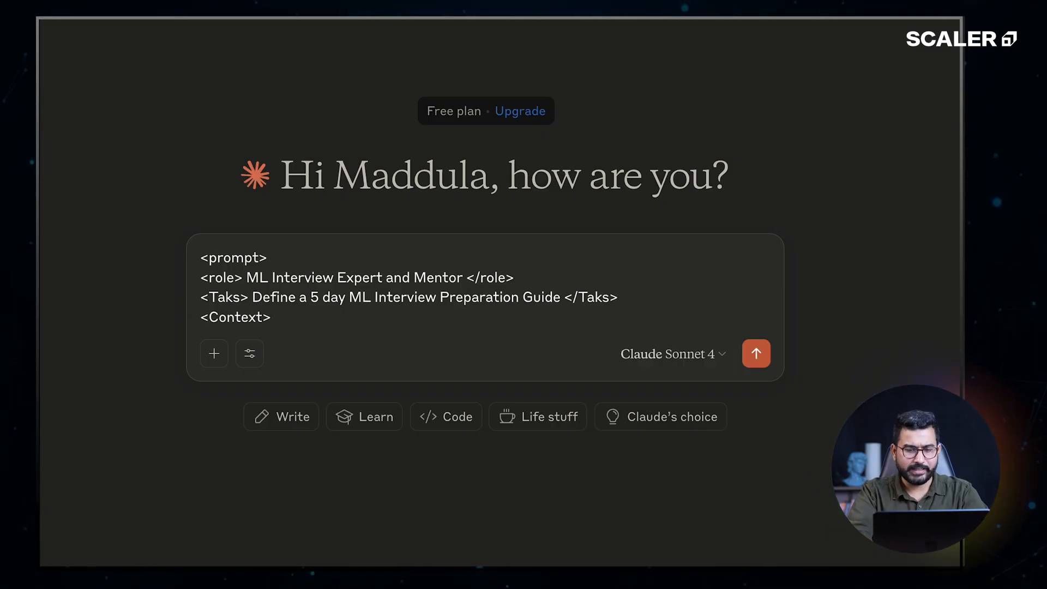
pyautogui.write('T')
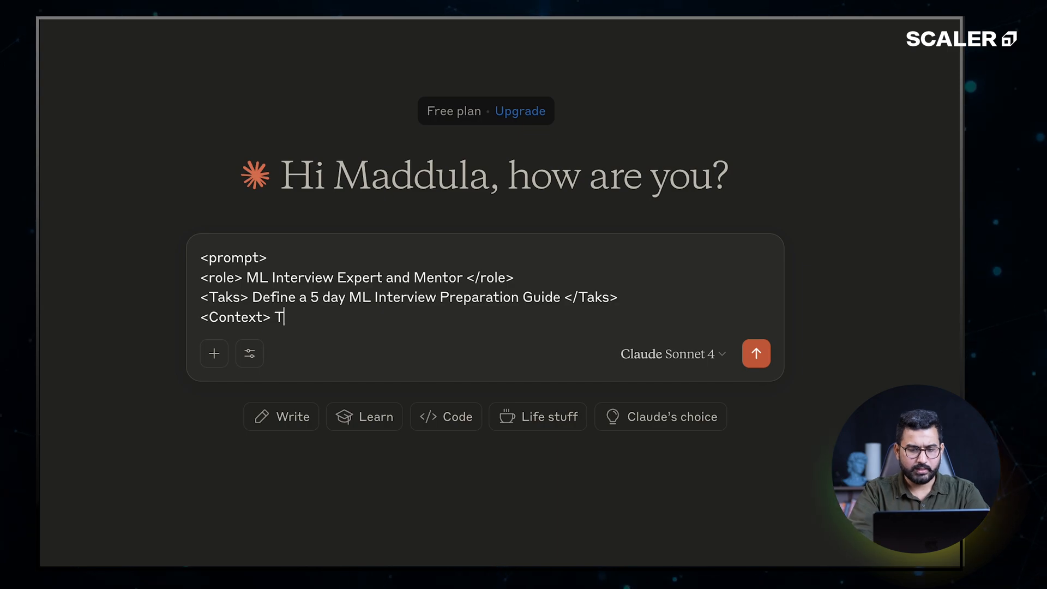
pyautogui.write('he person is a beginner and is t')
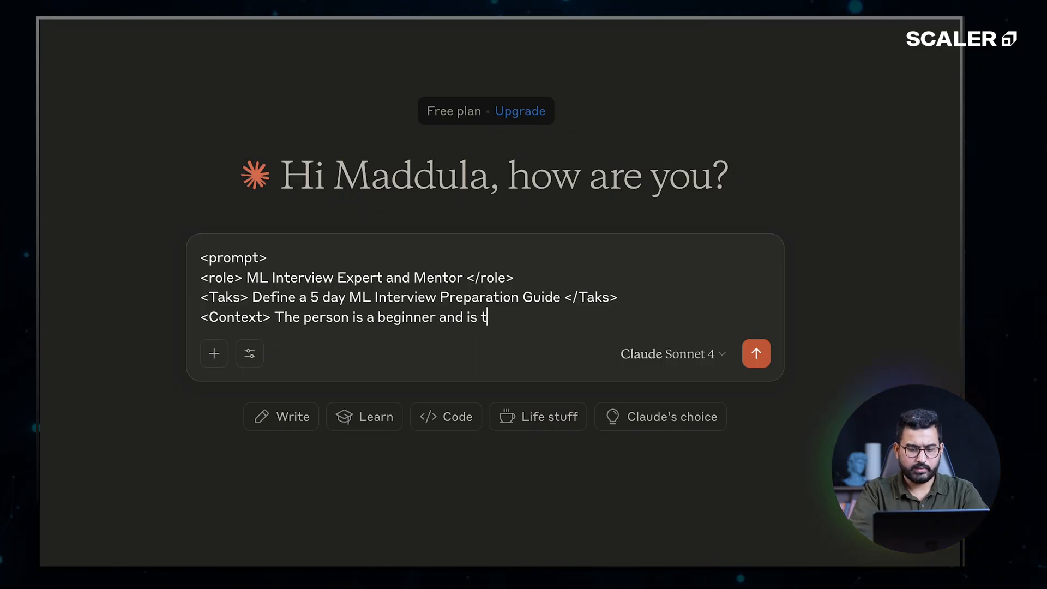
pyautogui.write('rying to crack ML in')
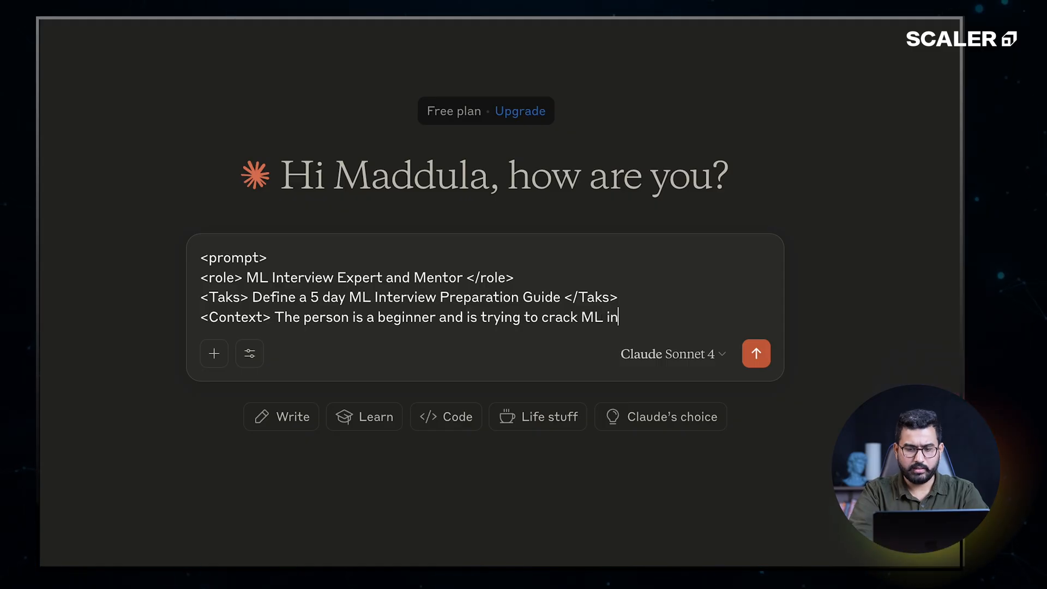
pyautogui.press('Backspace')
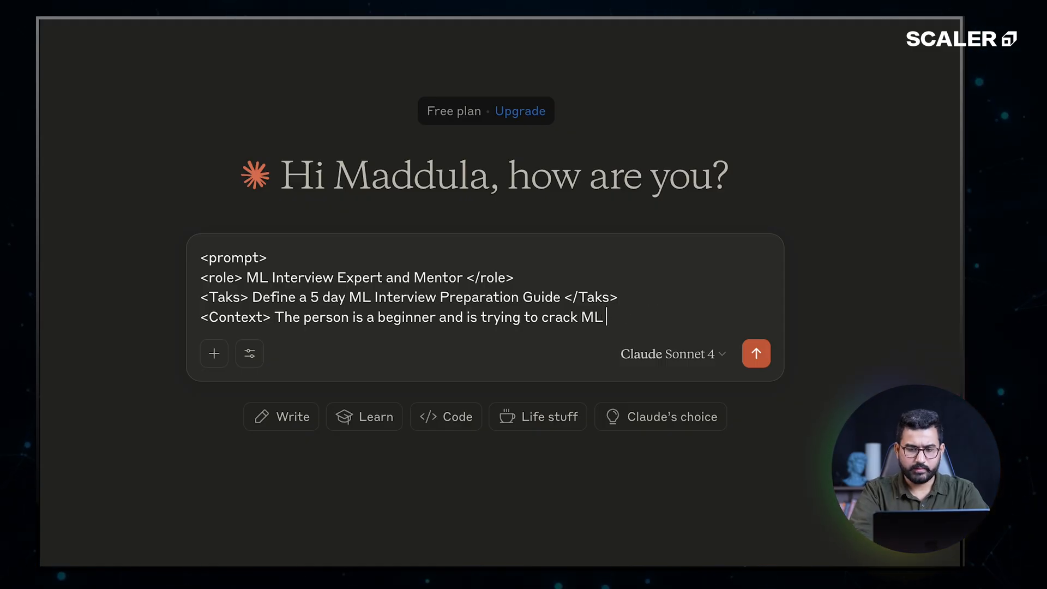
pyautogui.write('Intervi')
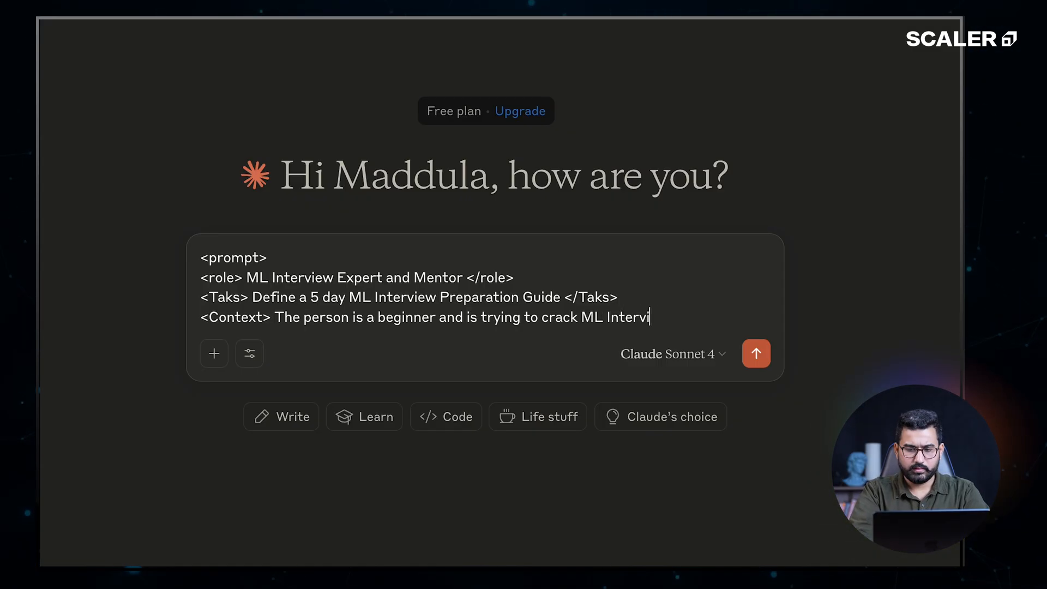
pyautogui.write('ew, he is a')
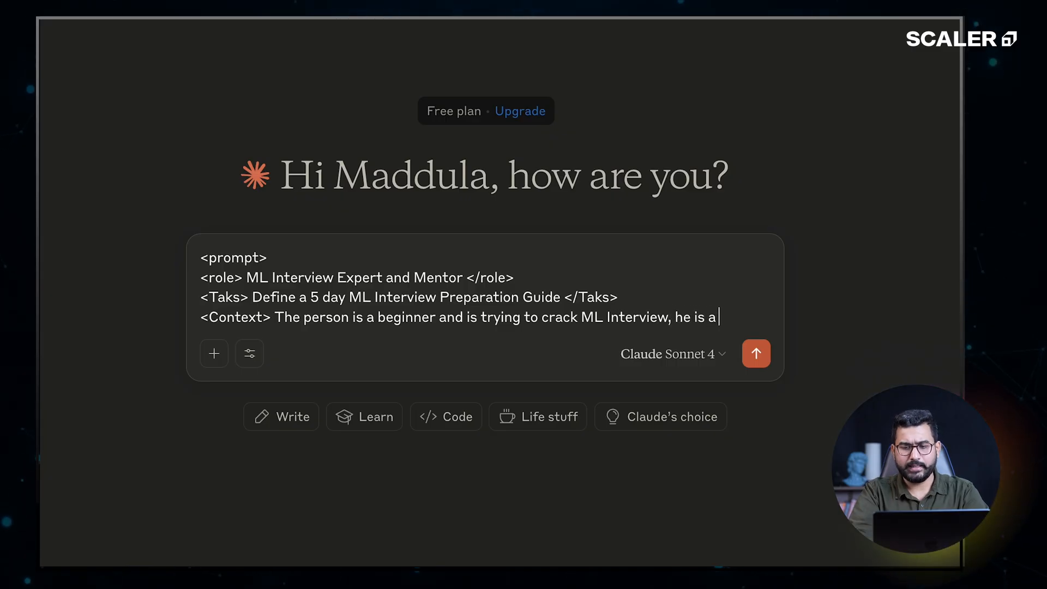
# Add that he is a data analyst who never gave any interview, closing with </Context>
pyautogui.write('data analyst and nev')
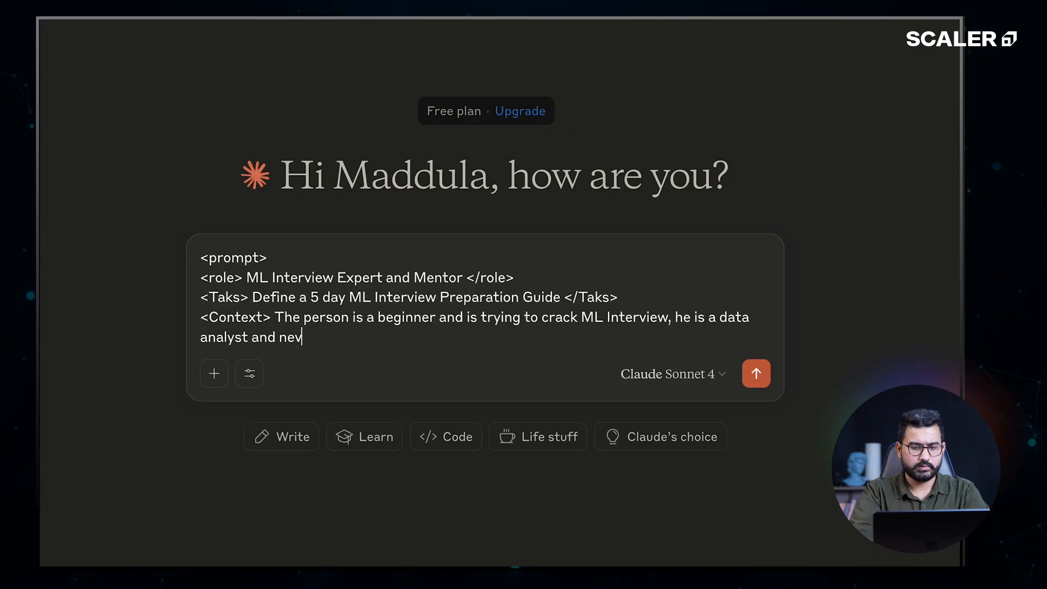
pyautogui.write('er gave ab')
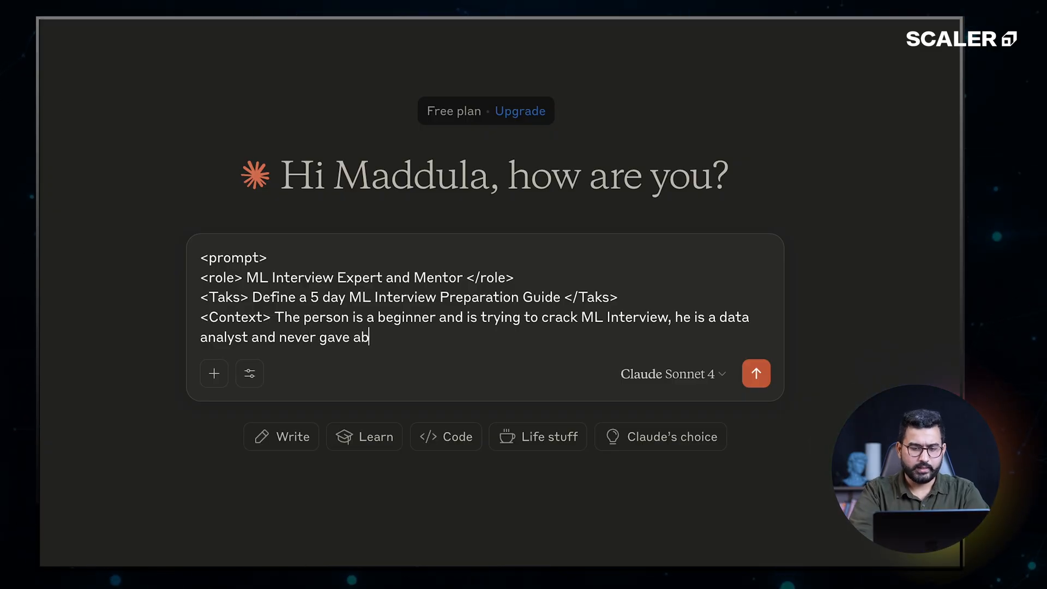
pyautogui.write('any in')
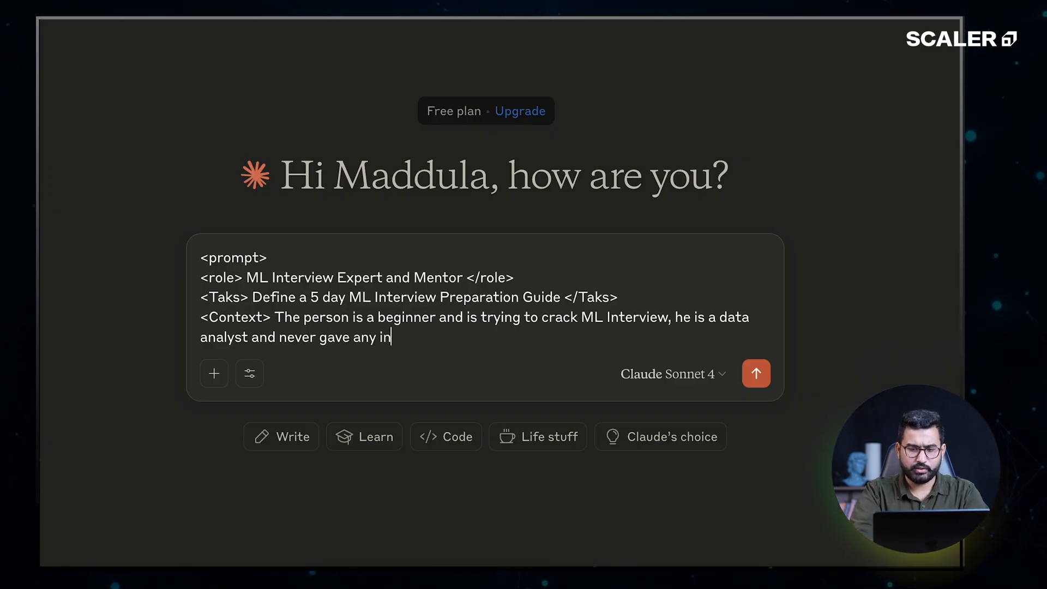
pyautogui.write('terview')
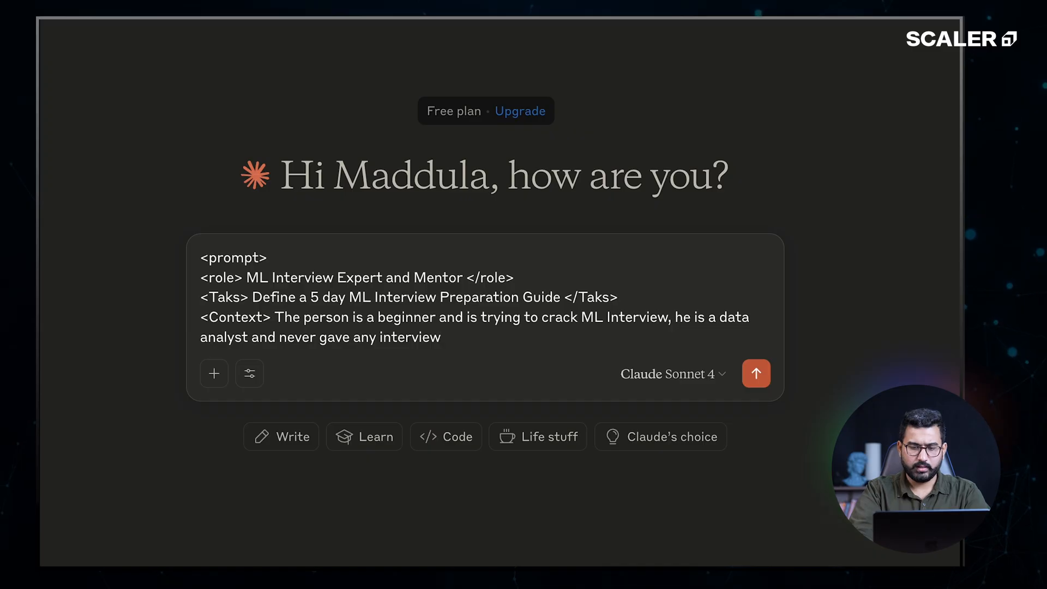
pyautogui.write('</co')
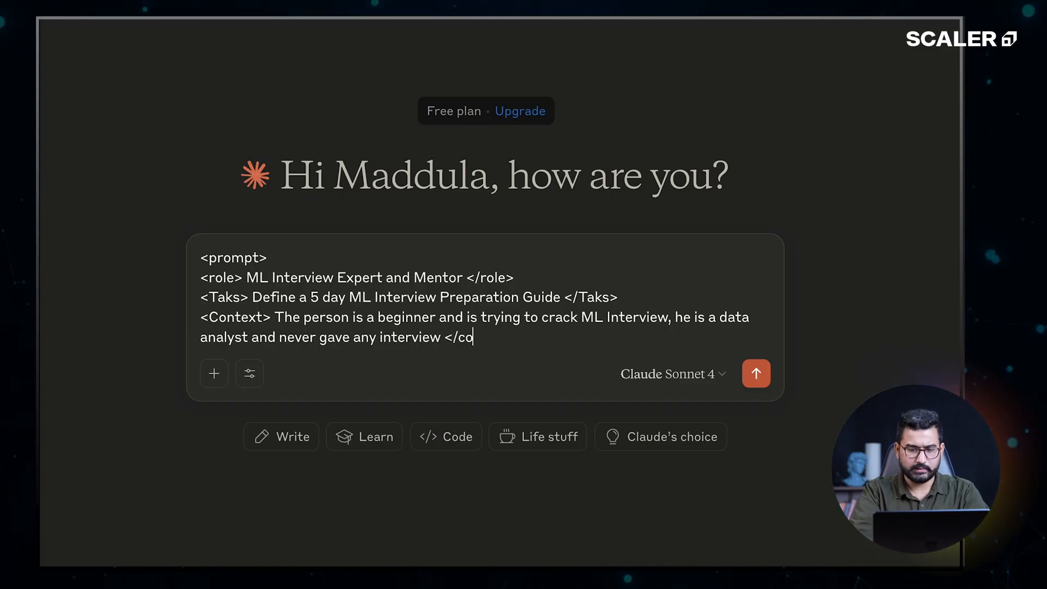
pyautogui.press('Backspace')
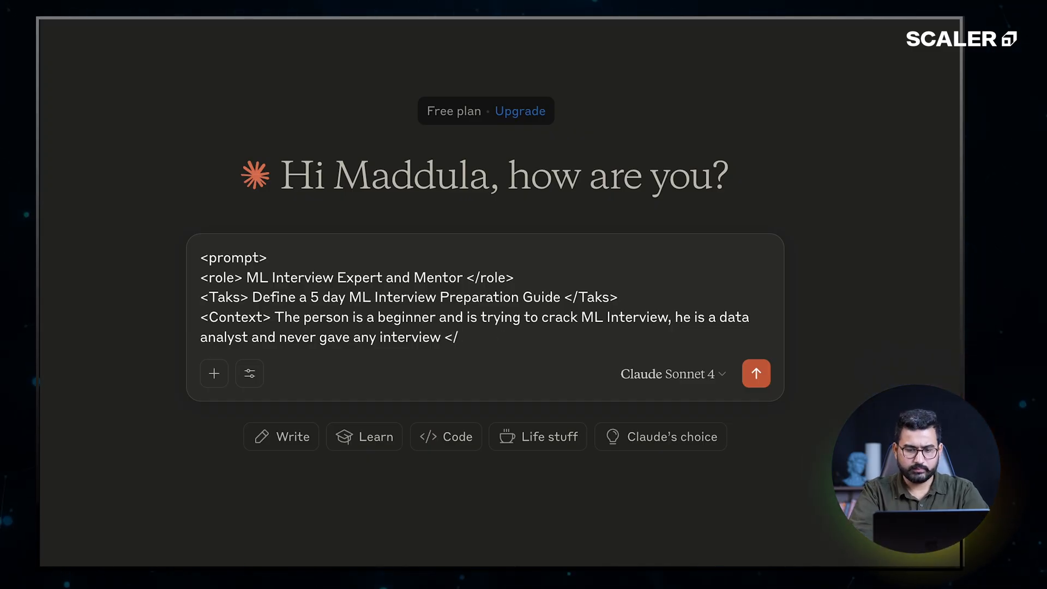
pyautogui.write('Conte')
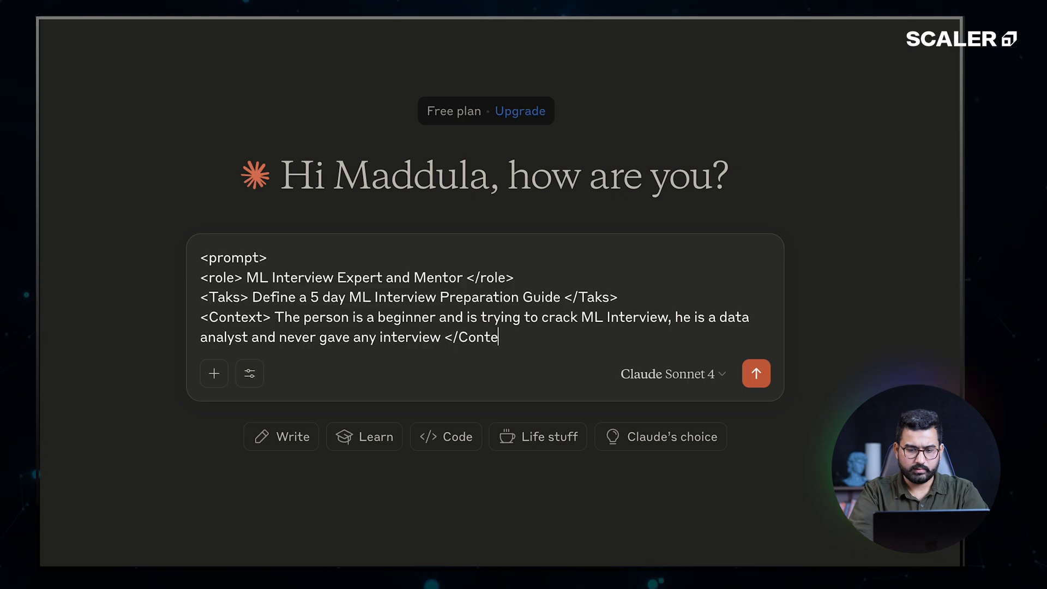
pyautogui.write('xt>')
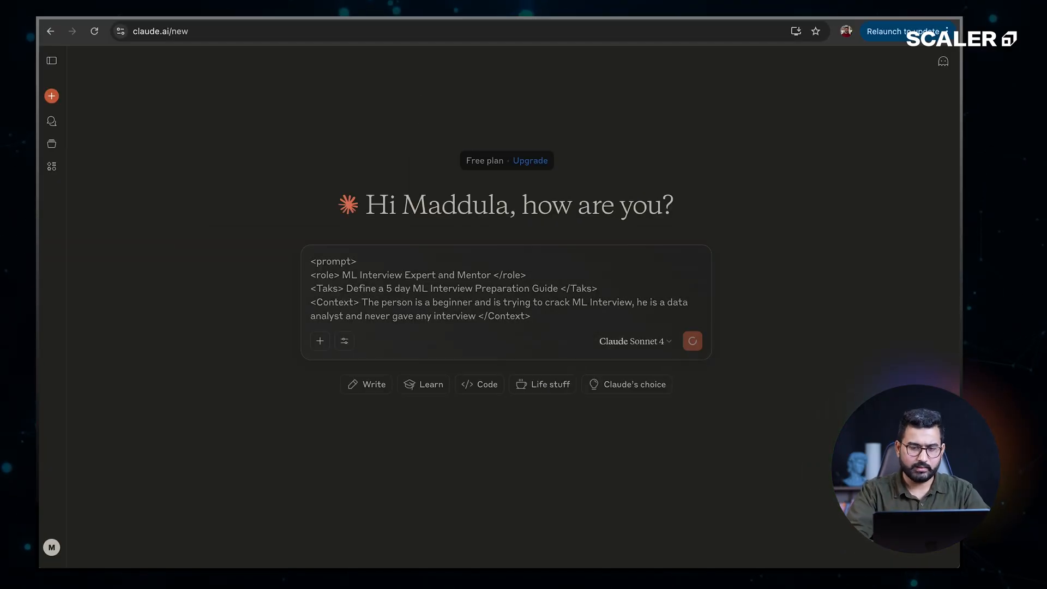
# Send the tagged prompt so Claude generates the 5-Day ML Interview Preparation Guide
pyautogui.click(692, 340)
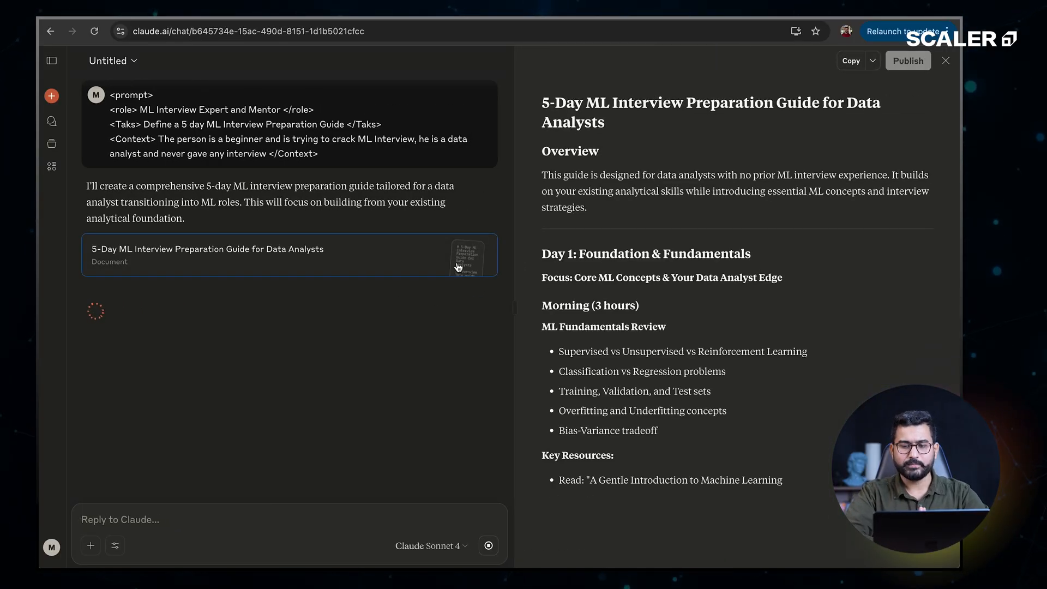
# Scroll through the guide from Day 1 to the resources and closing good-luck note
pyautogui.scroll(-3)
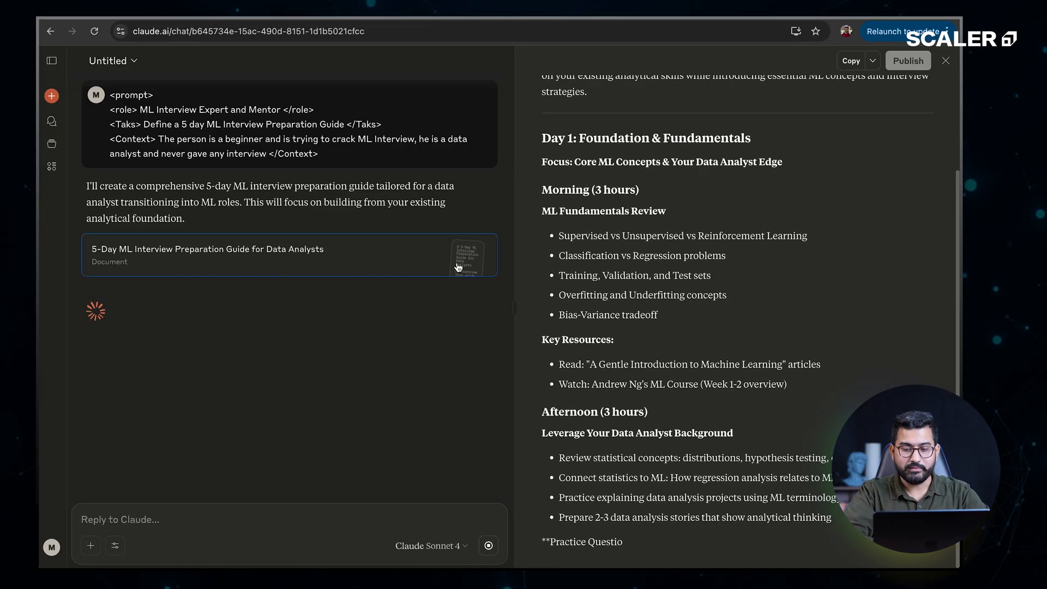
pyautogui.scroll(-3)
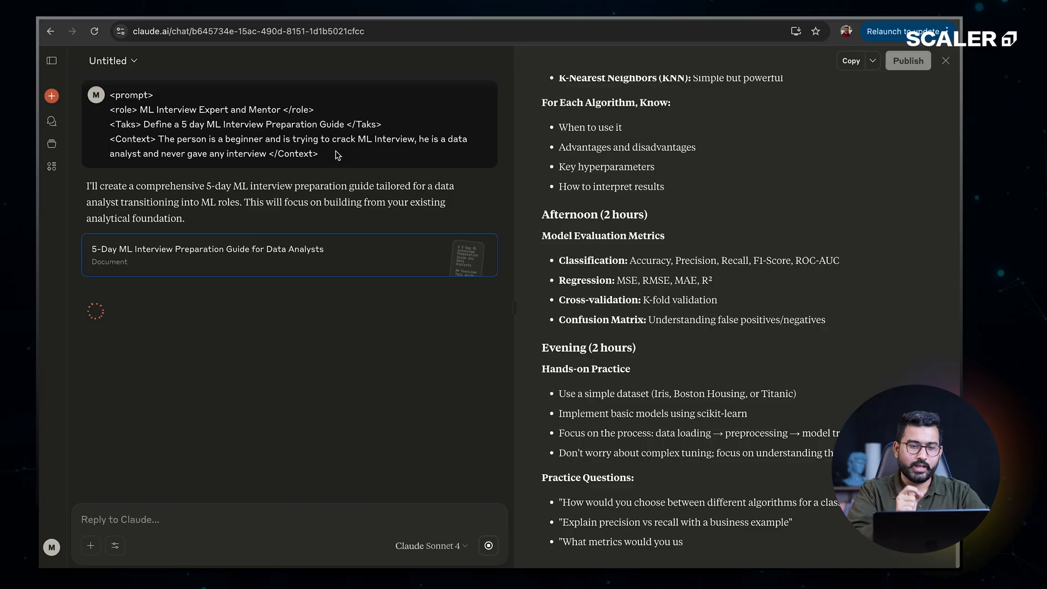
pyautogui.scroll(-3)
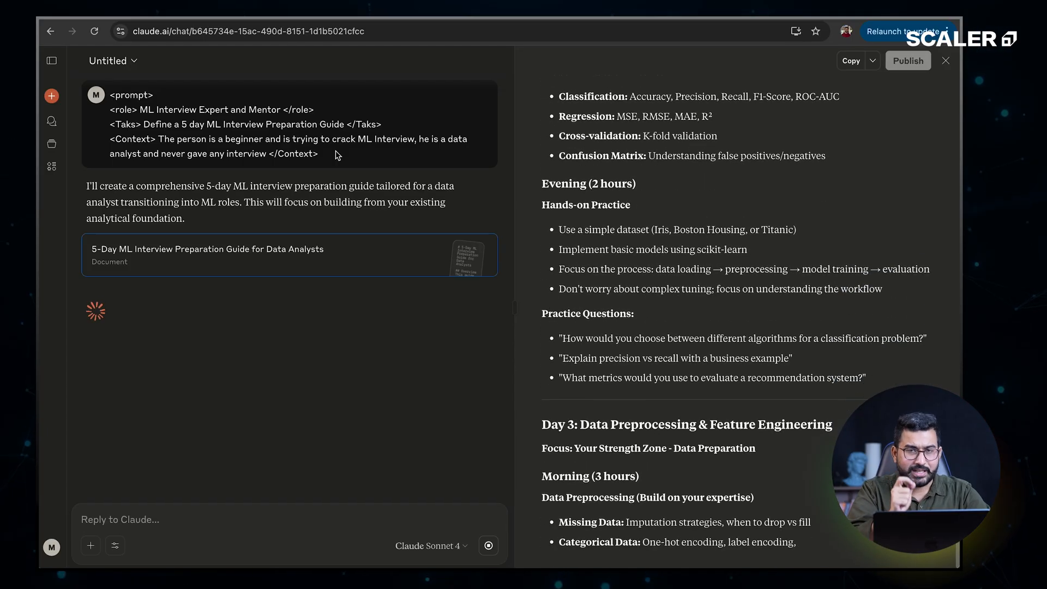
pyautogui.scroll(-3)
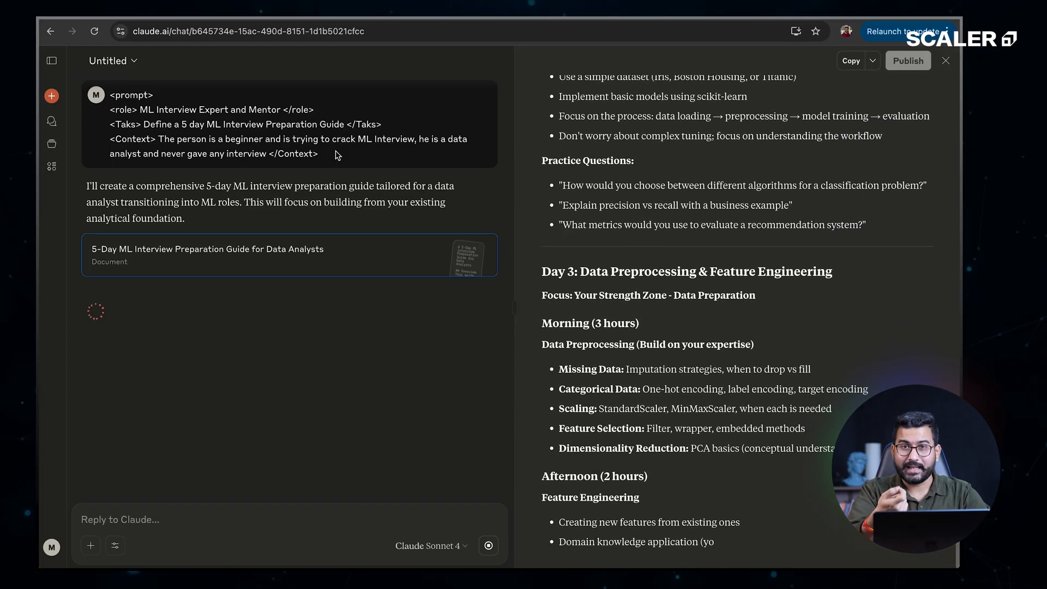
pyautogui.scroll(-3)
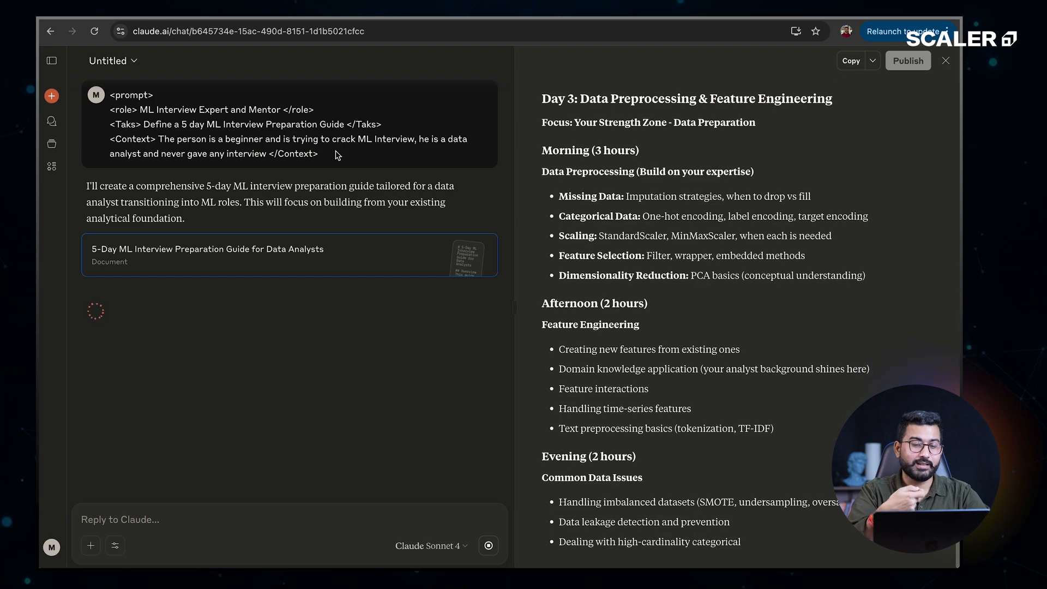
pyautogui.scroll(-3)
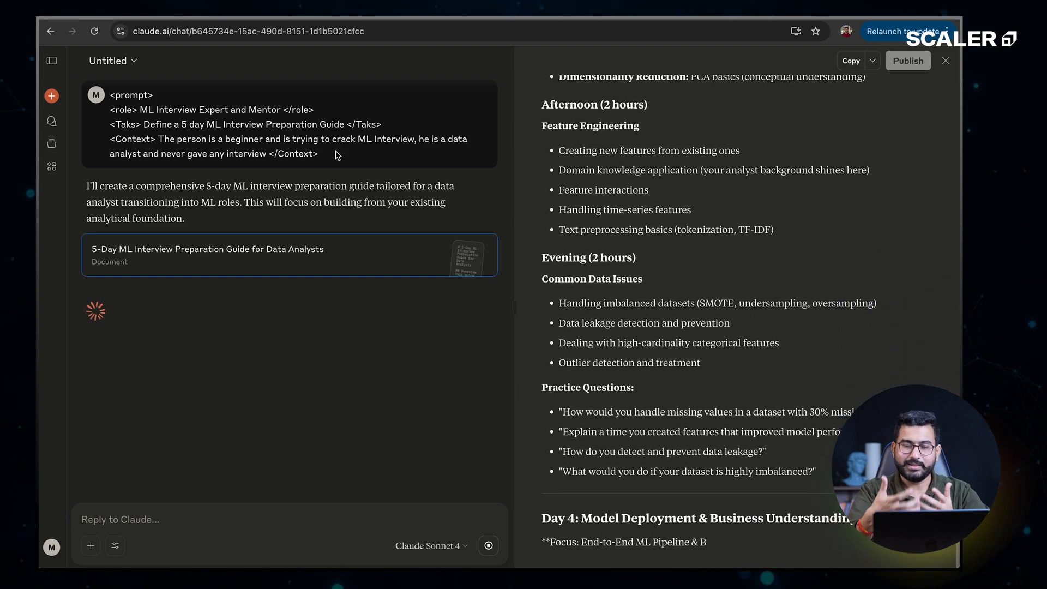
pyautogui.scroll(-3)
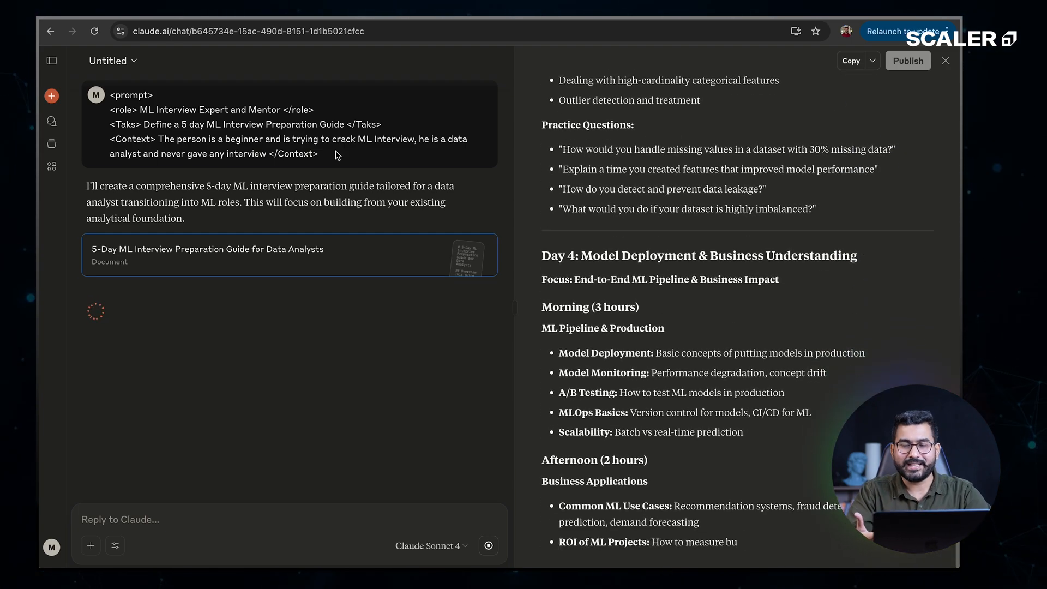
pyautogui.scroll(-3)
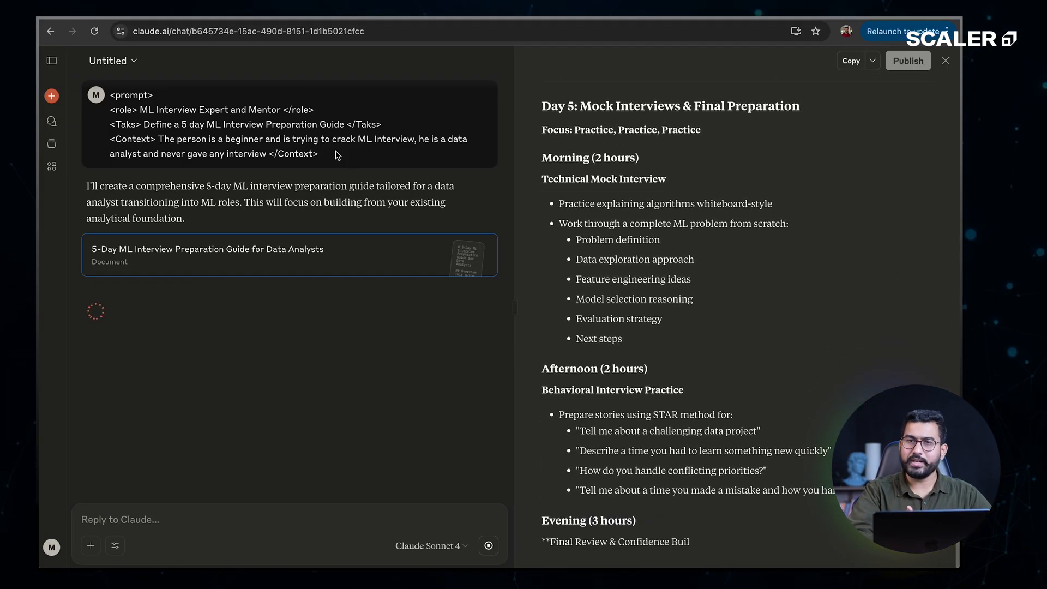
pyautogui.scroll(-3)
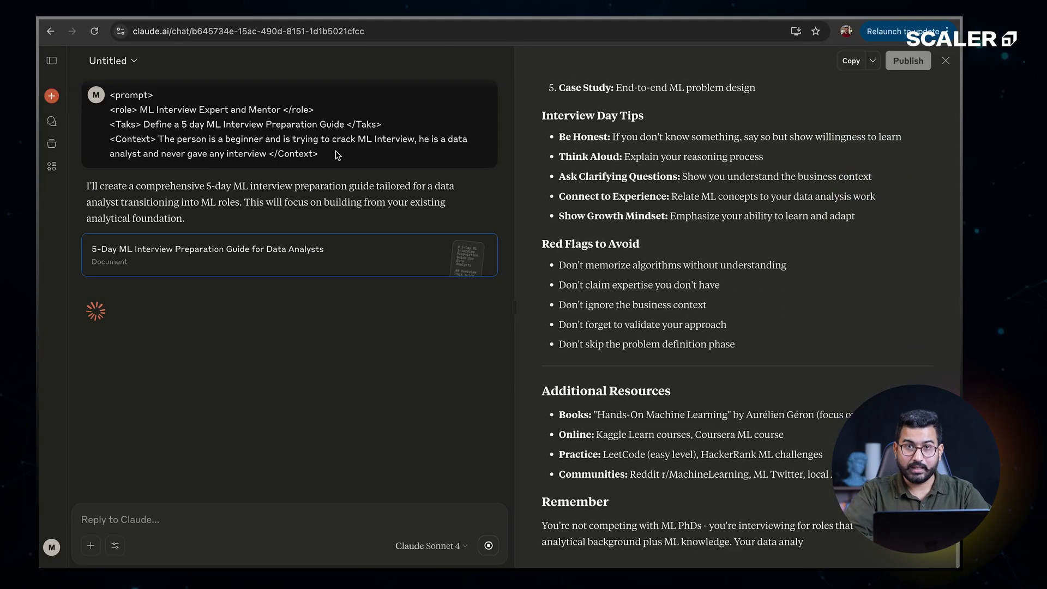
pyautogui.scroll(-3)
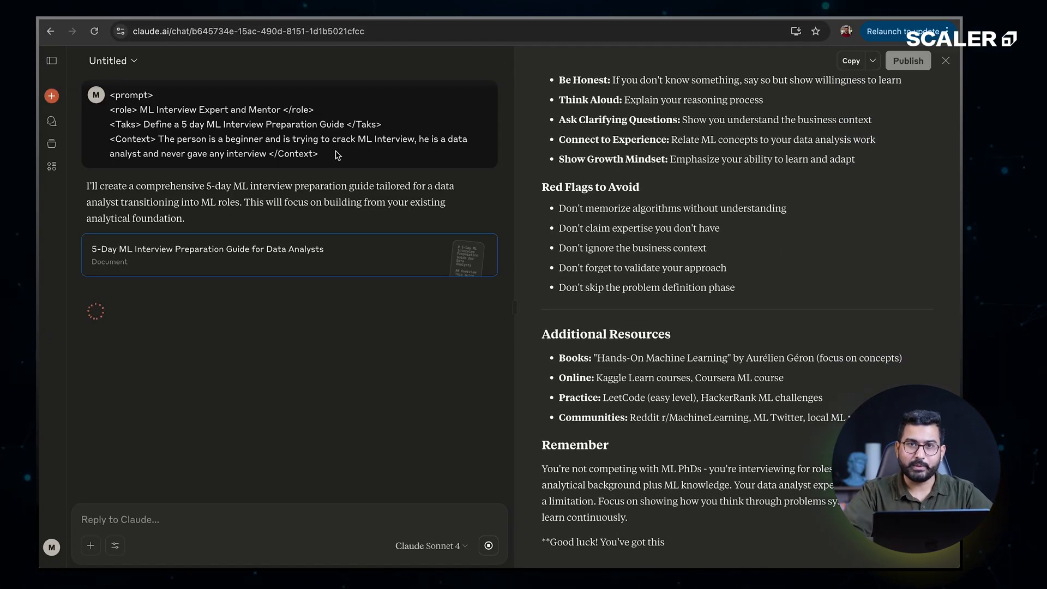